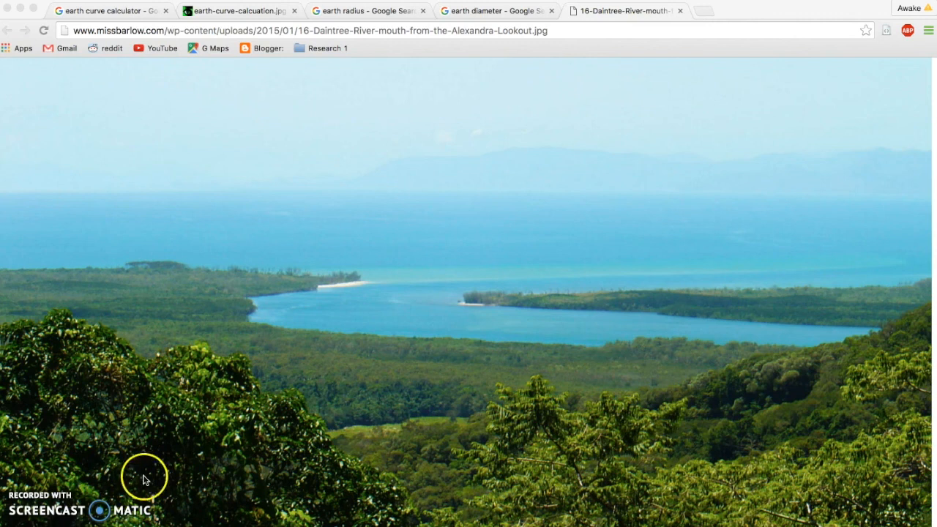
mouse_move(284, 290)
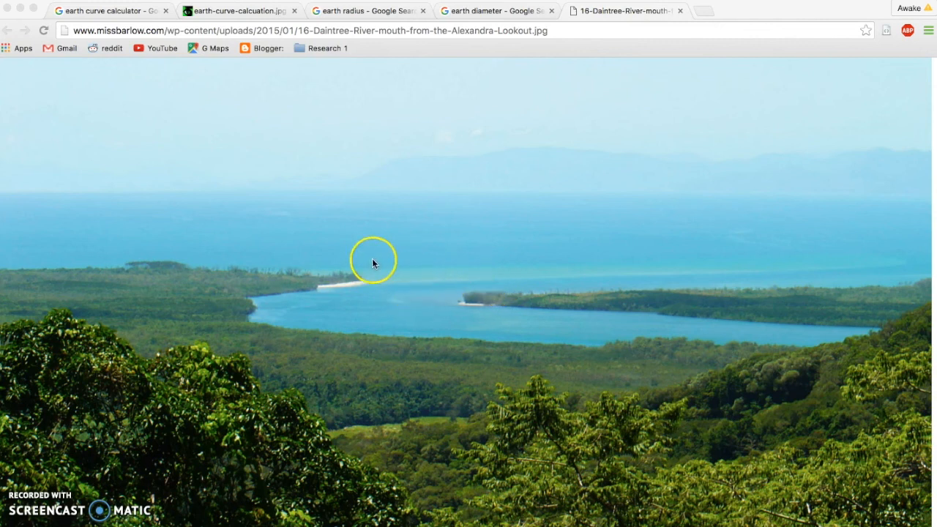
mouse_move(413, 233)
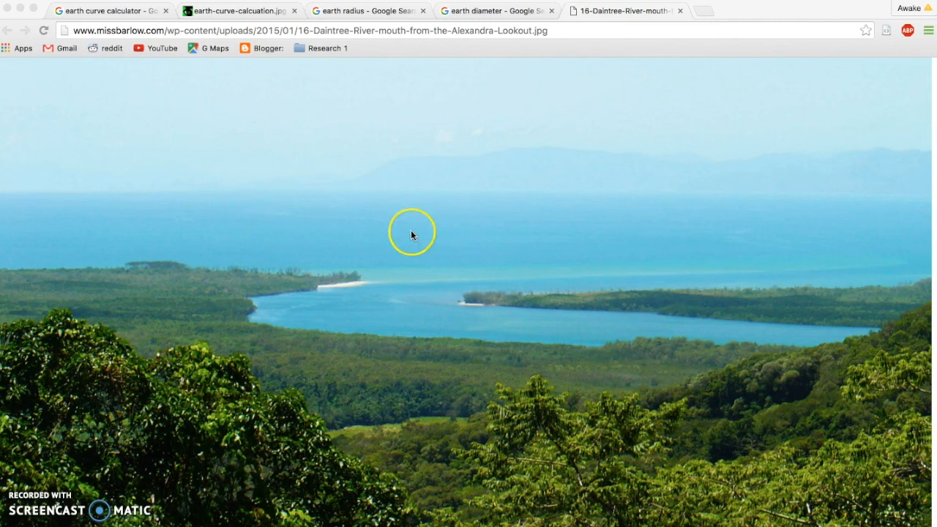
mouse_move(475, 237)
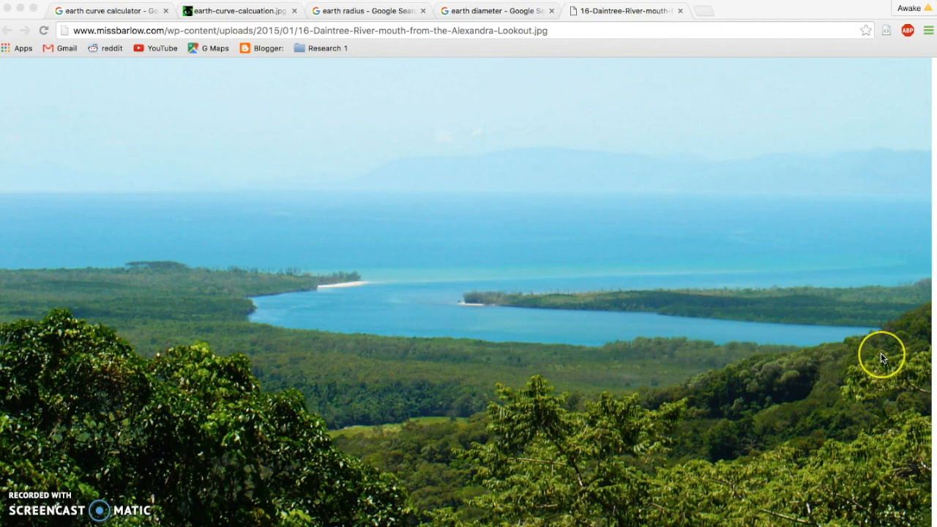
mouse_move(882, 359)
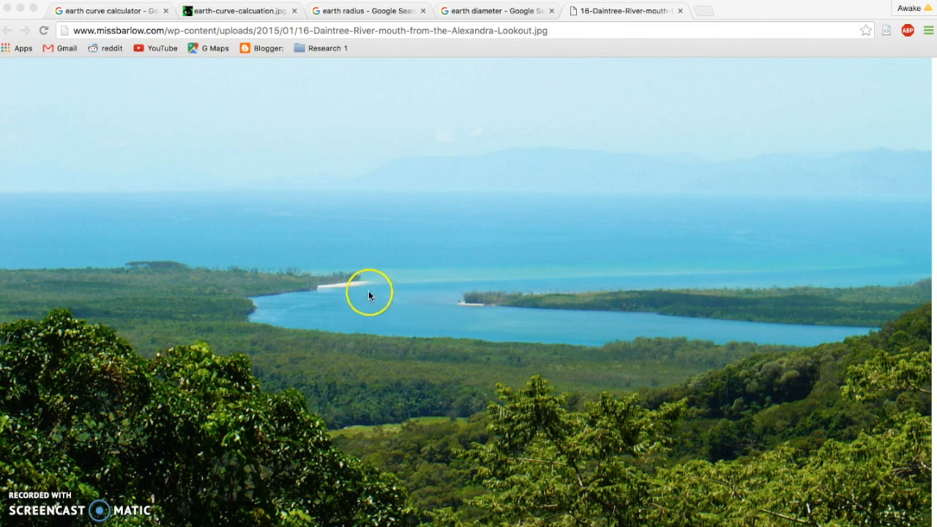
mouse_move(367, 293)
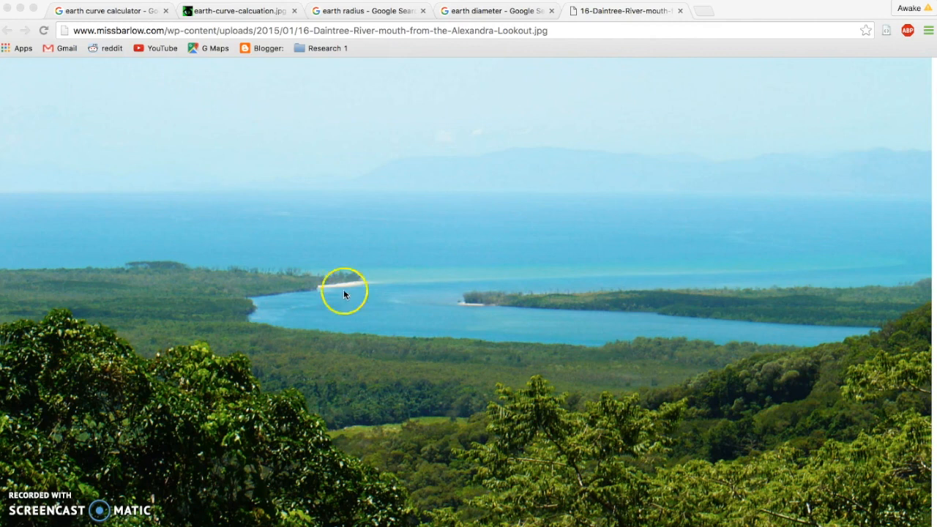
Show the earth curve calculator results and expand the 'How much does the earth curve in a mile?' answer (about 8 inches)
click(110, 10)
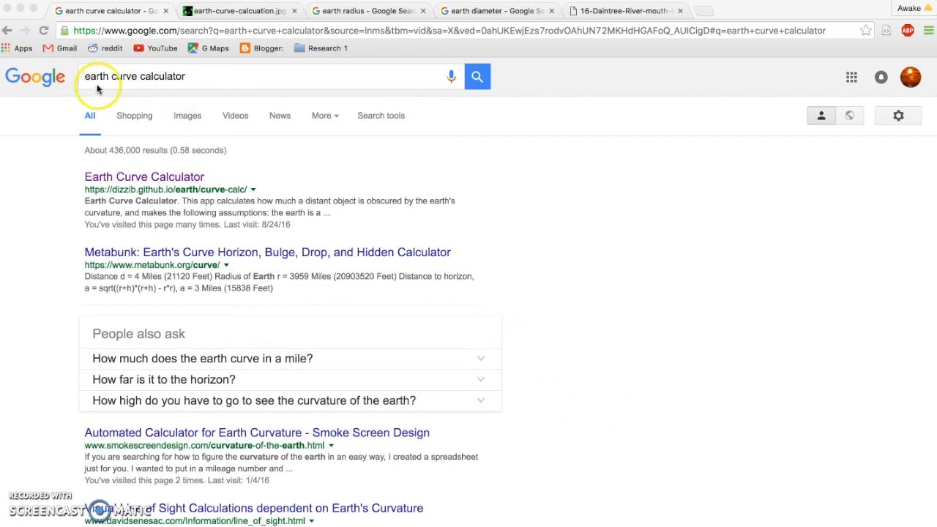
mouse_move(204, 86)
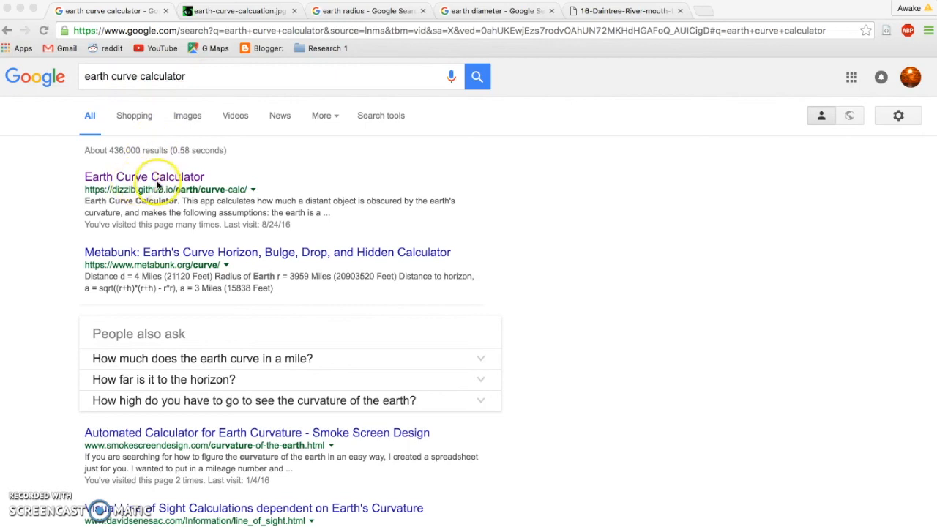
mouse_move(226, 182)
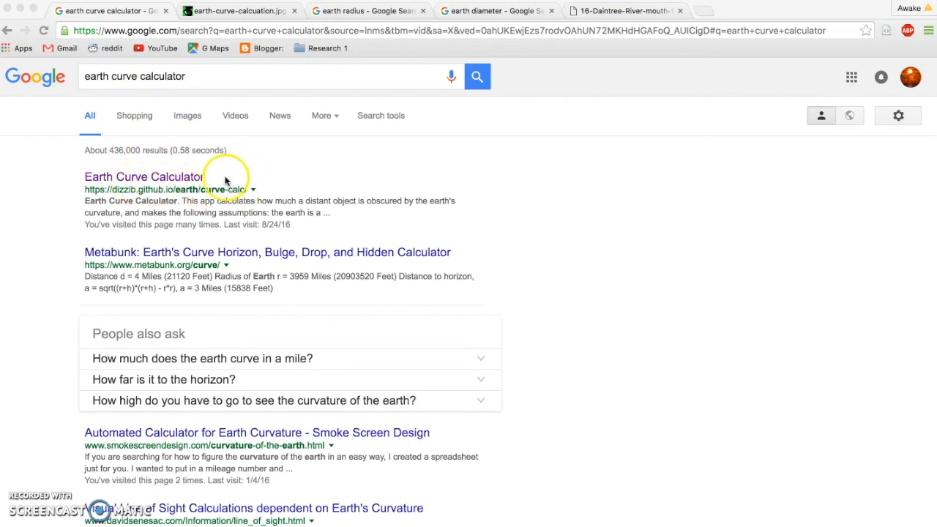
mouse_move(343, 233)
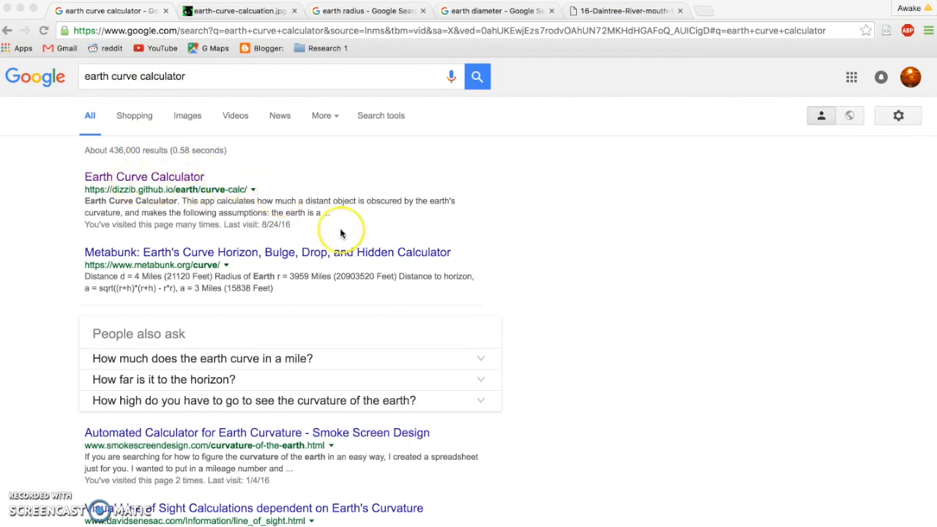
mouse_move(378, 307)
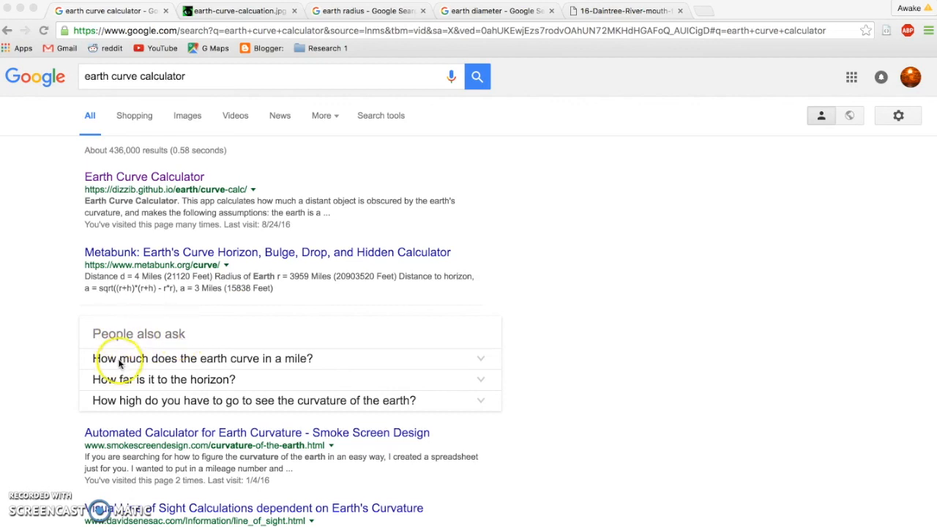
mouse_move(486, 369)
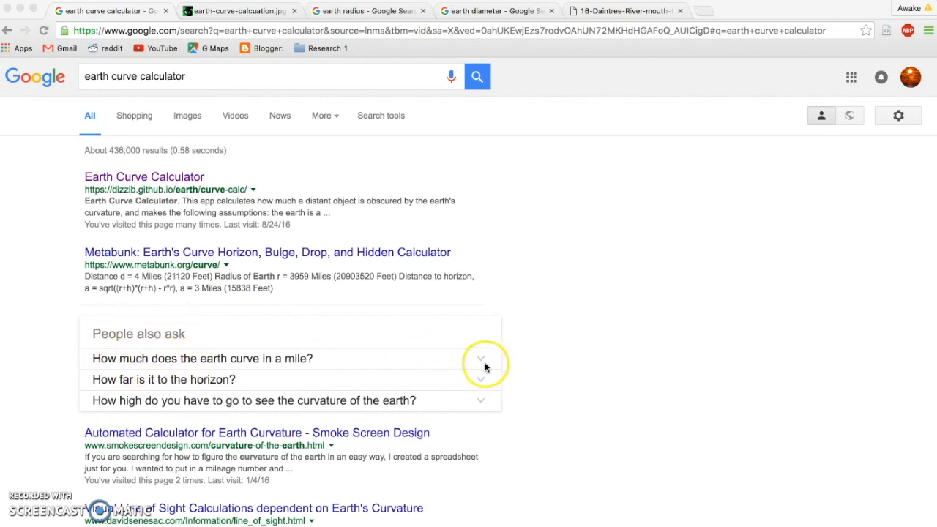
mouse_move(482, 361)
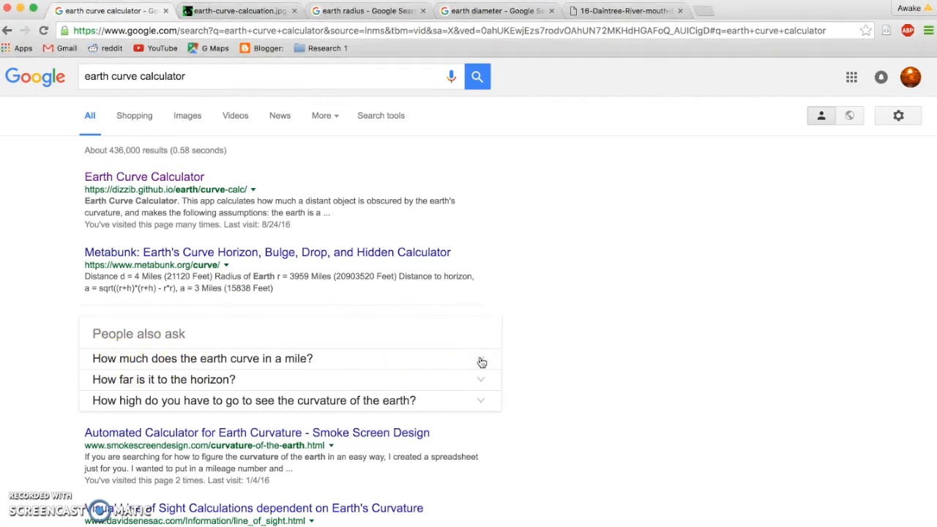
click(203, 359)
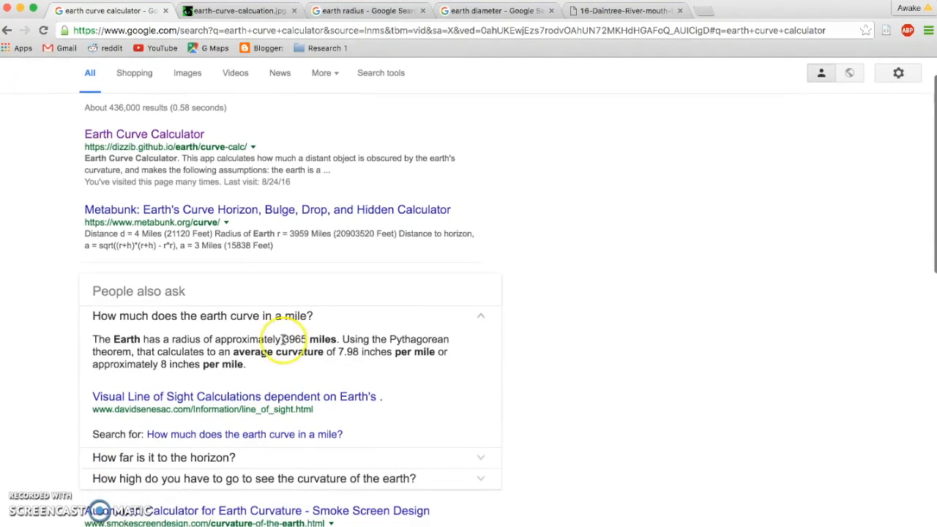
mouse_move(287, 360)
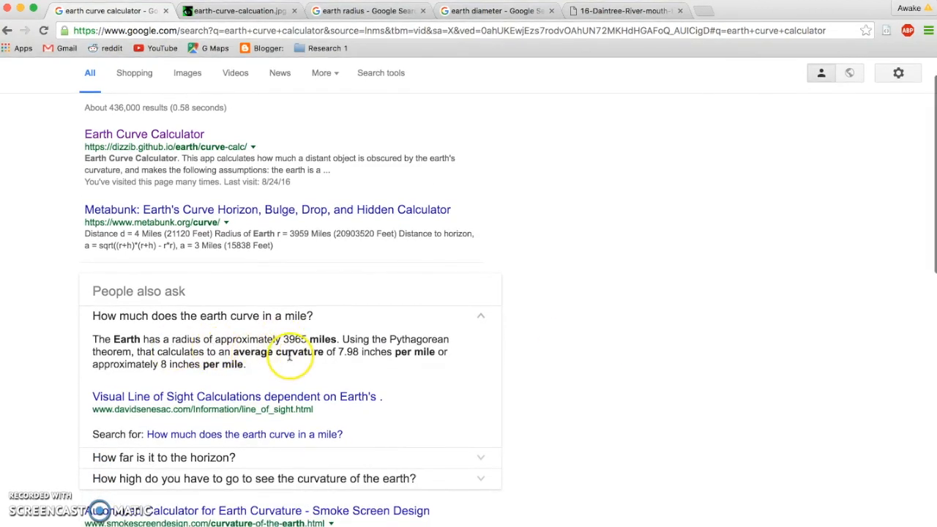
mouse_move(364, 344)
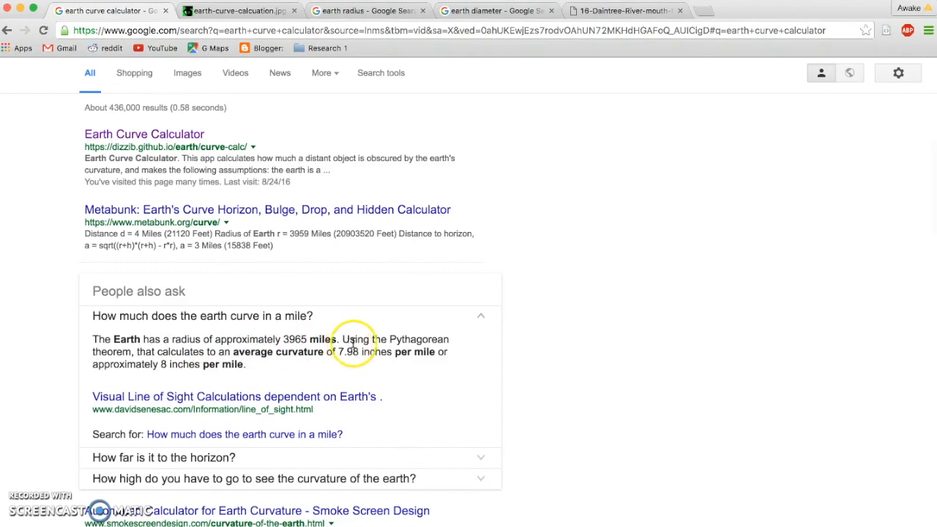
mouse_move(380, 373)
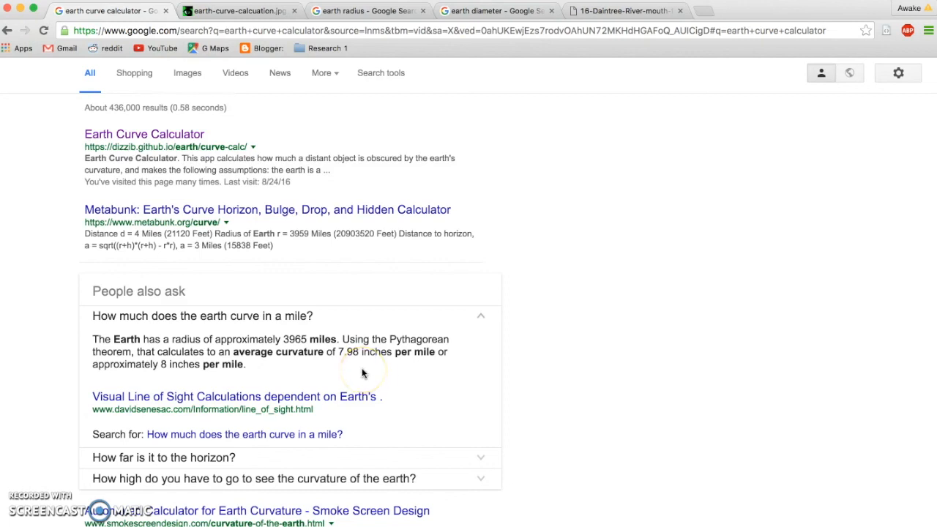
mouse_move(334, 373)
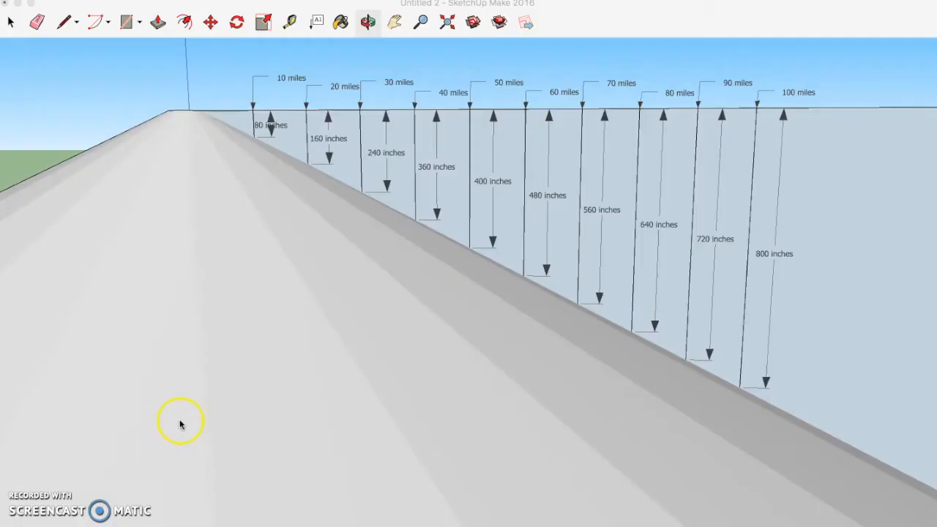
mouse_move(270, 390)
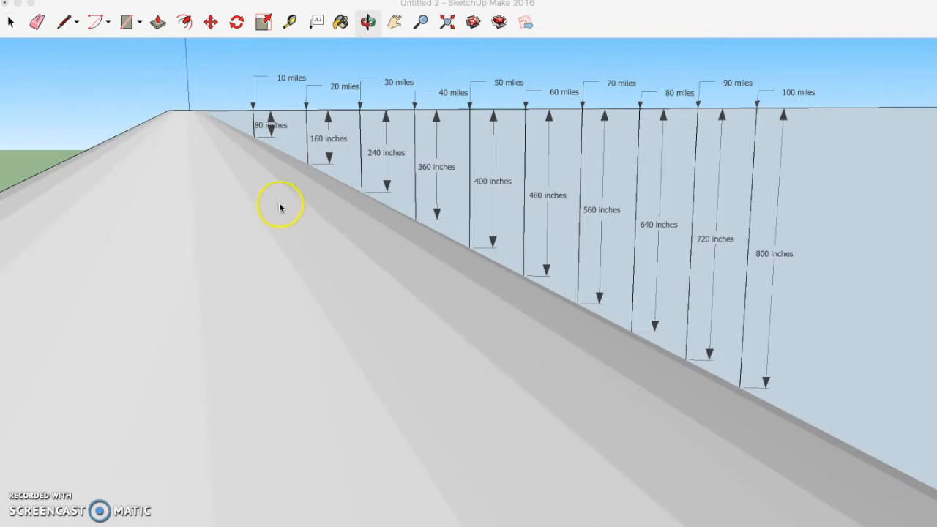
mouse_move(255, 101)
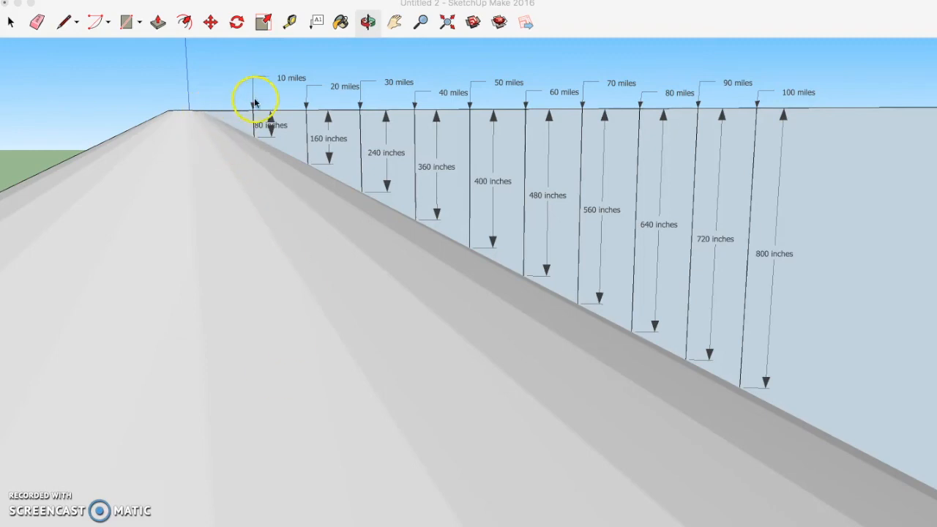
mouse_move(328, 99)
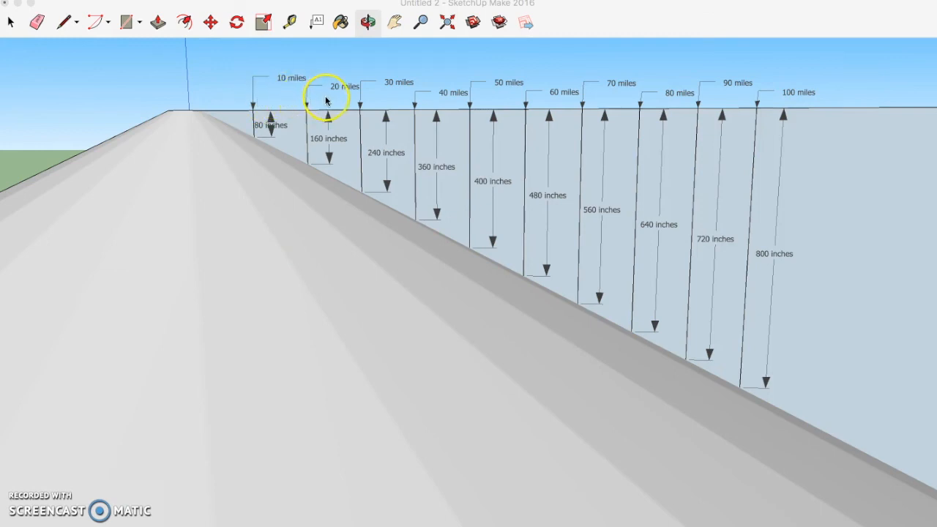
mouse_move(753, 101)
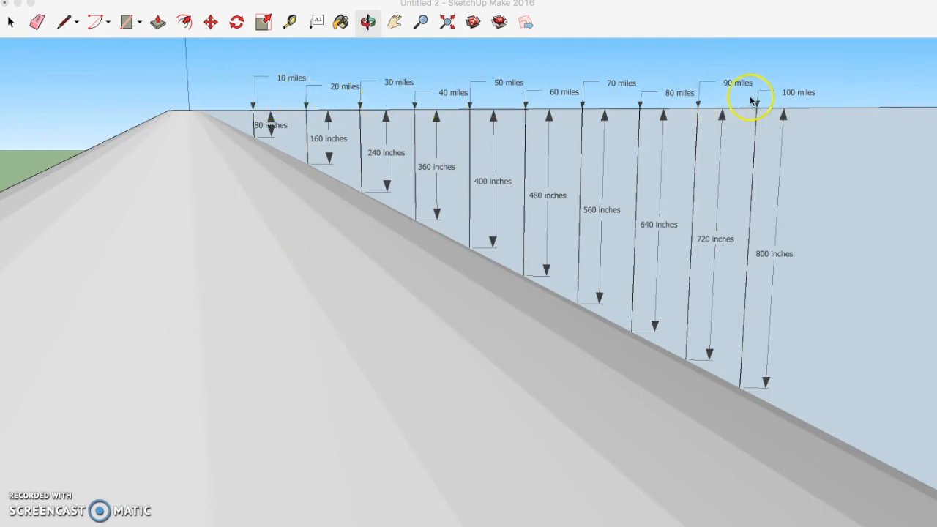
mouse_move(261, 150)
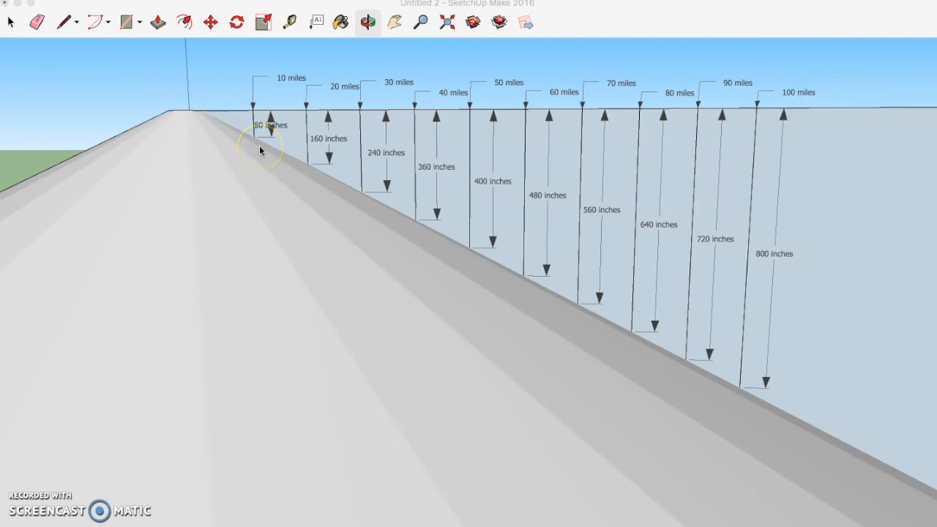
mouse_move(271, 118)
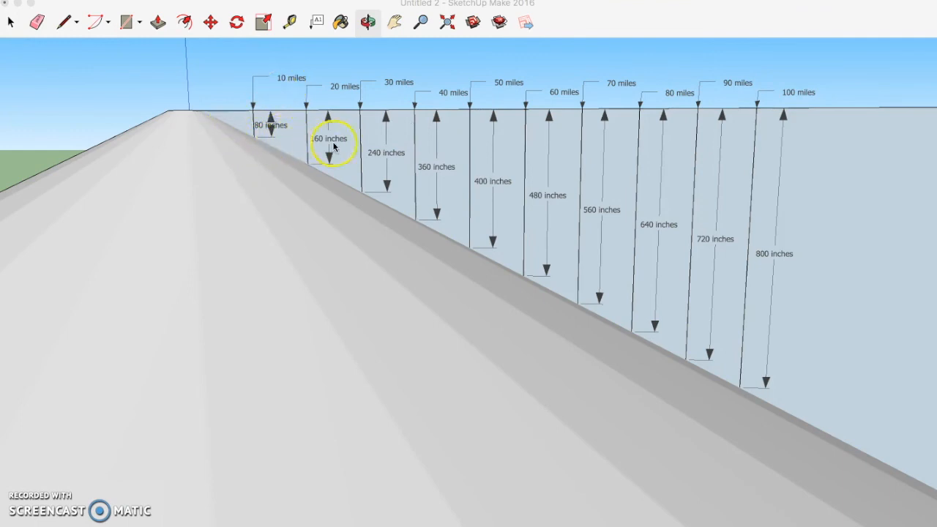
mouse_move(352, 141)
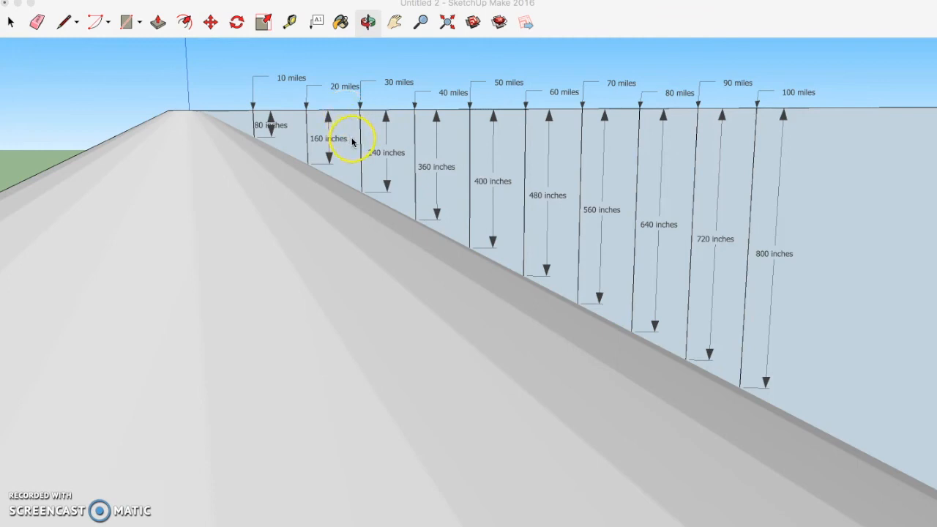
mouse_move(436, 192)
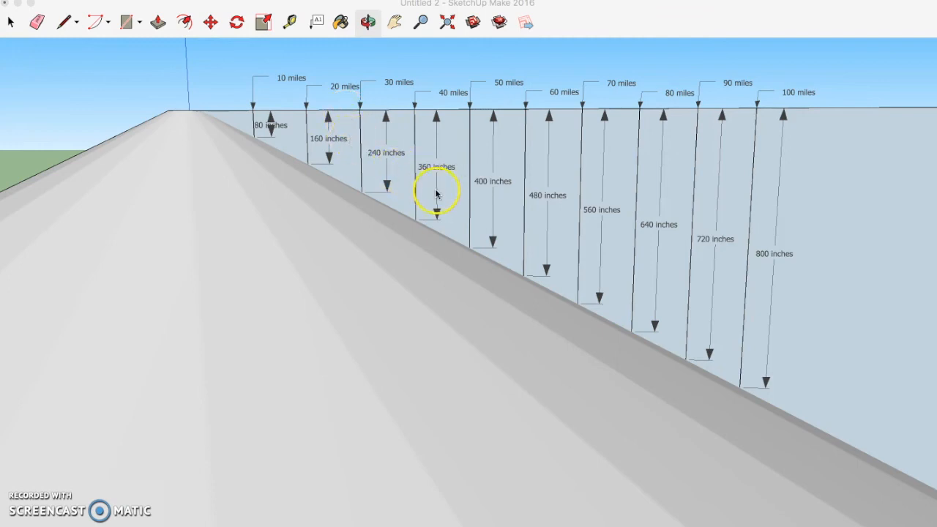
mouse_move(284, 146)
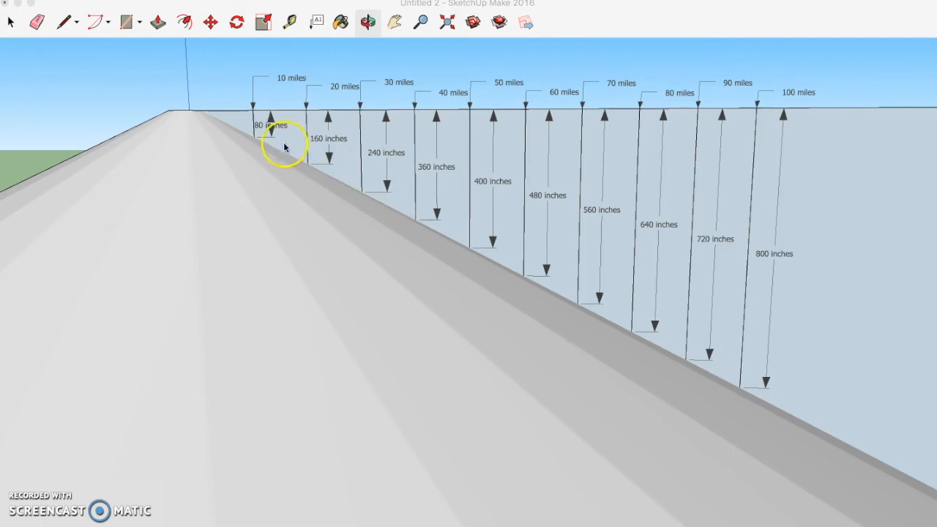
mouse_move(334, 182)
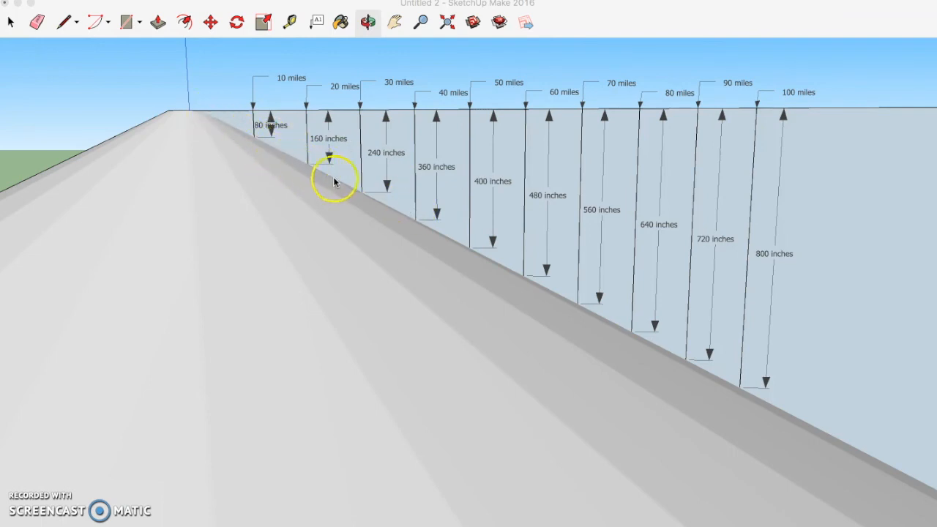
mouse_move(583, 304)
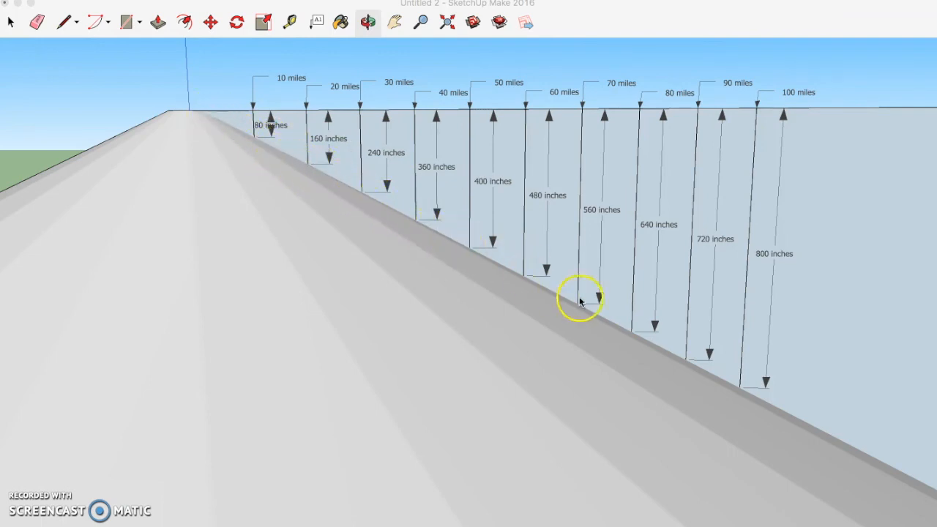
mouse_move(513, 164)
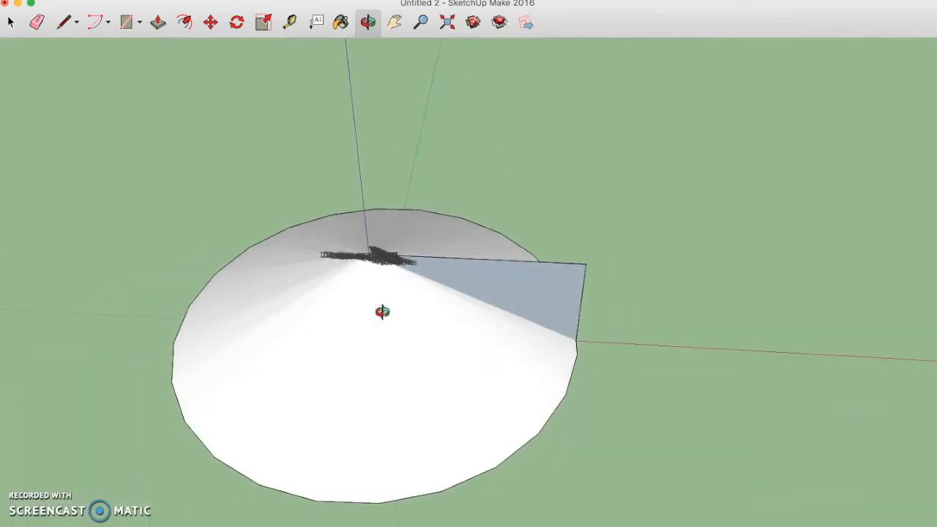
drag(384, 311, 383, 198)
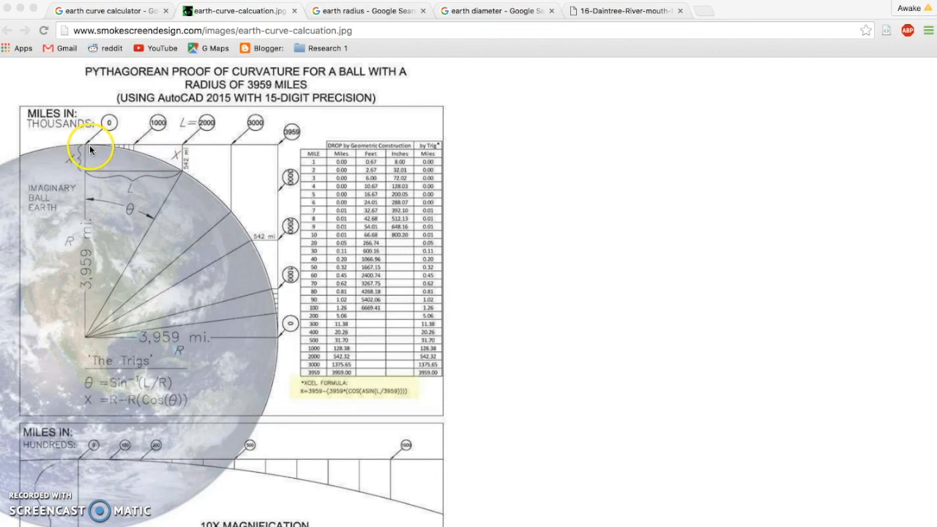
mouse_move(291, 141)
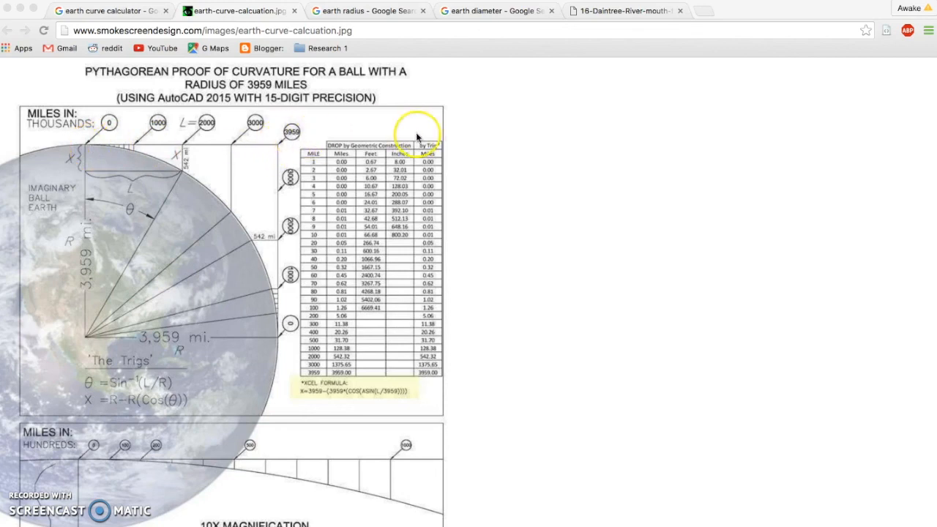
Read Earth's radius as 3,959 miles, then return to the earth-curve-calculation.jpg proof diagram
click(366, 10)
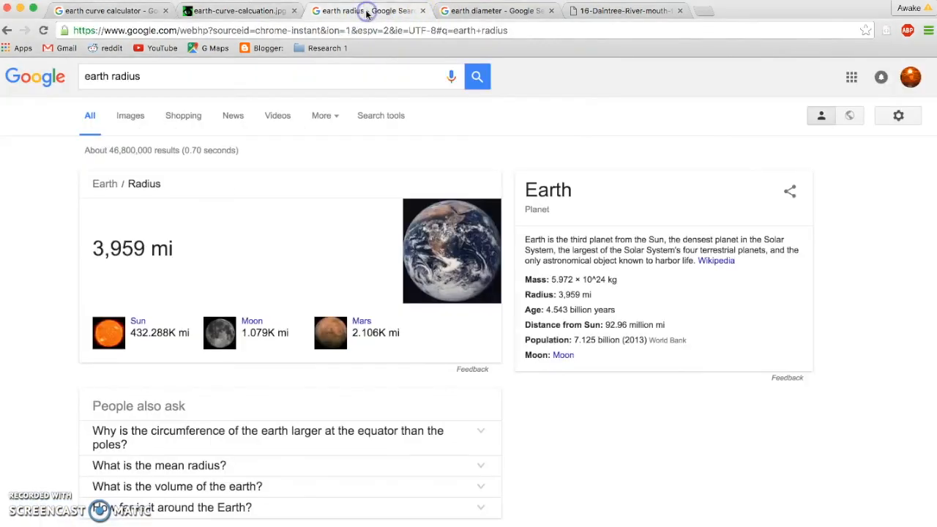
mouse_move(232, 145)
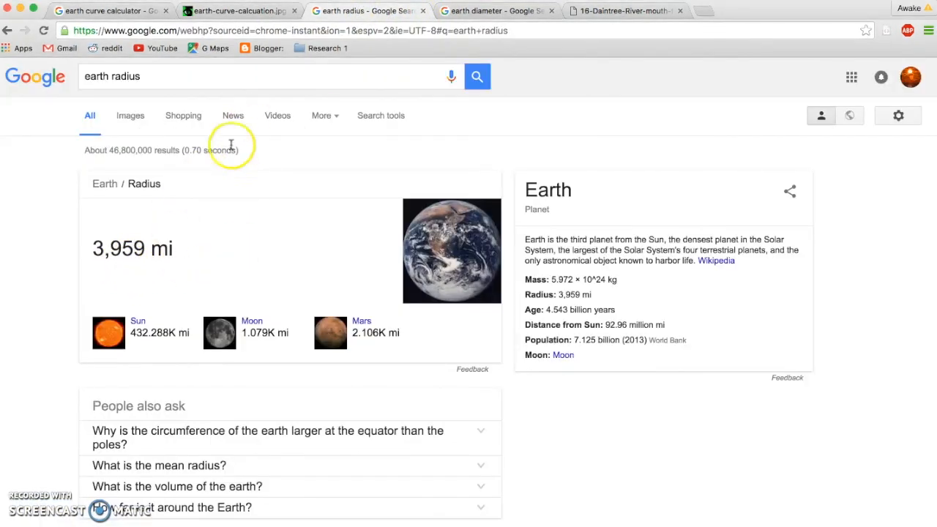
mouse_move(272, 138)
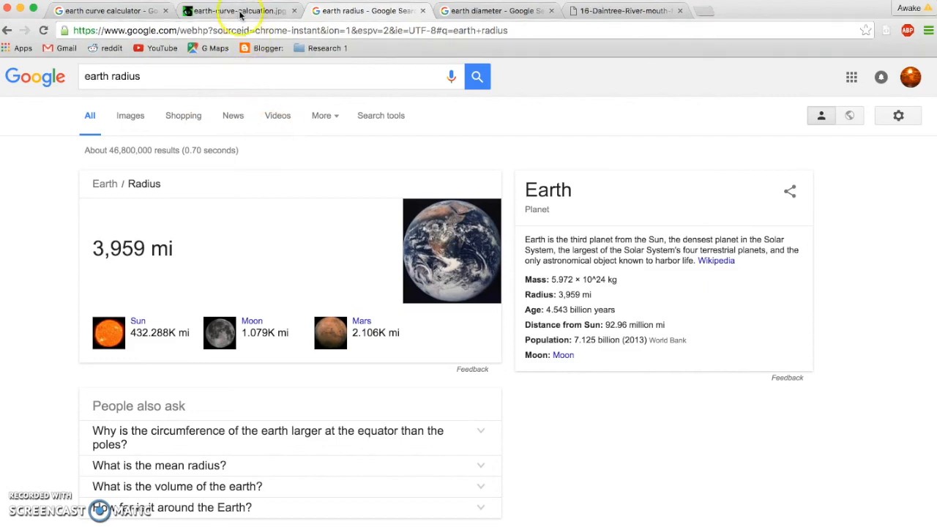
click(242, 12)
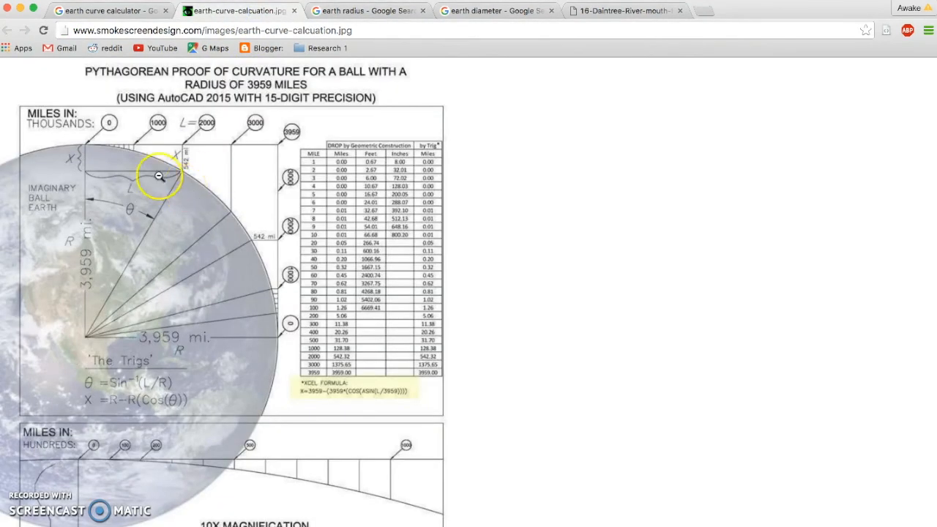
mouse_move(64, 161)
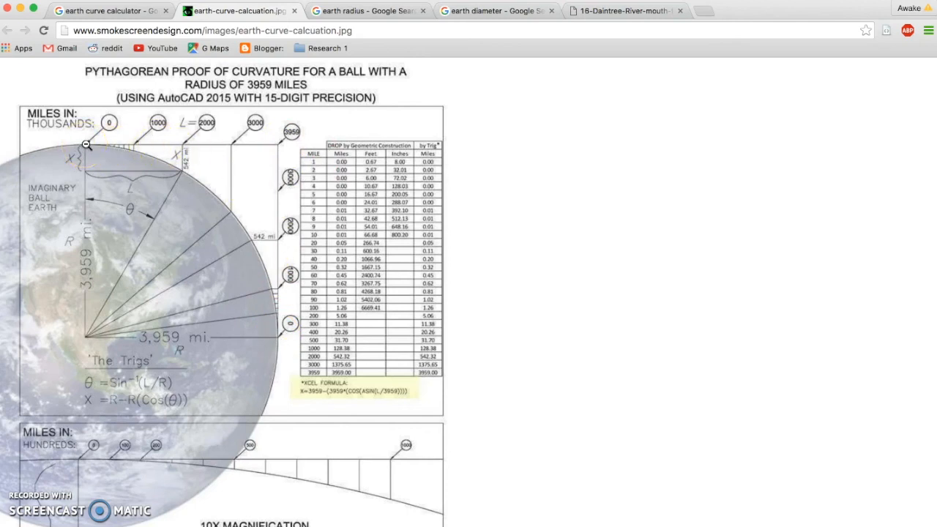
mouse_move(261, 340)
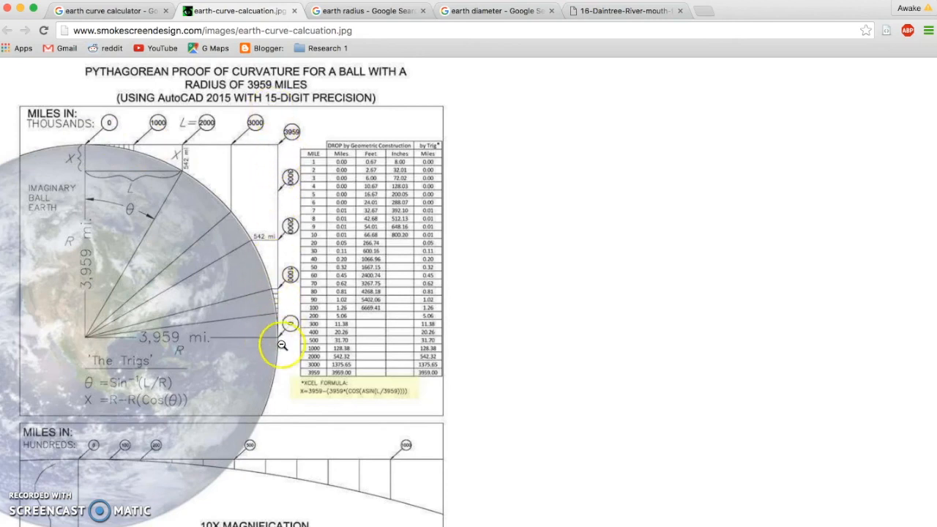
mouse_move(282, 239)
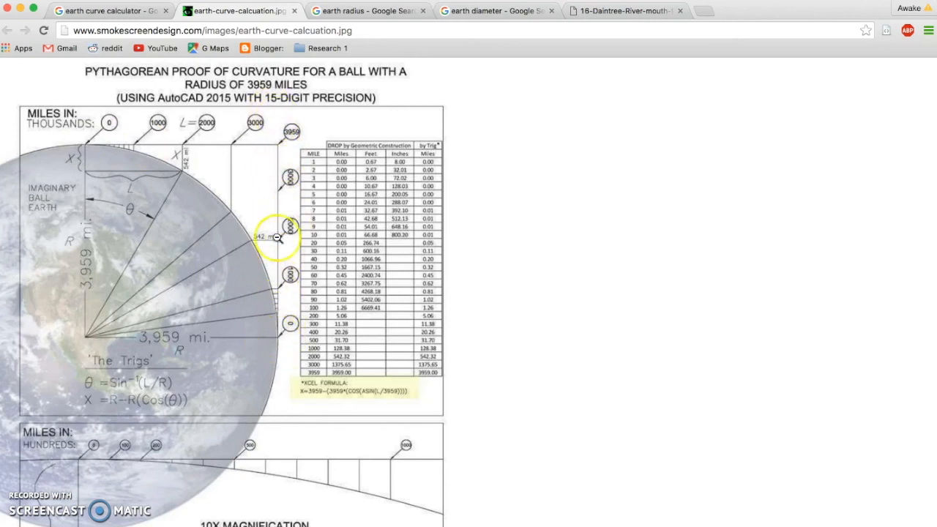
mouse_move(274, 158)
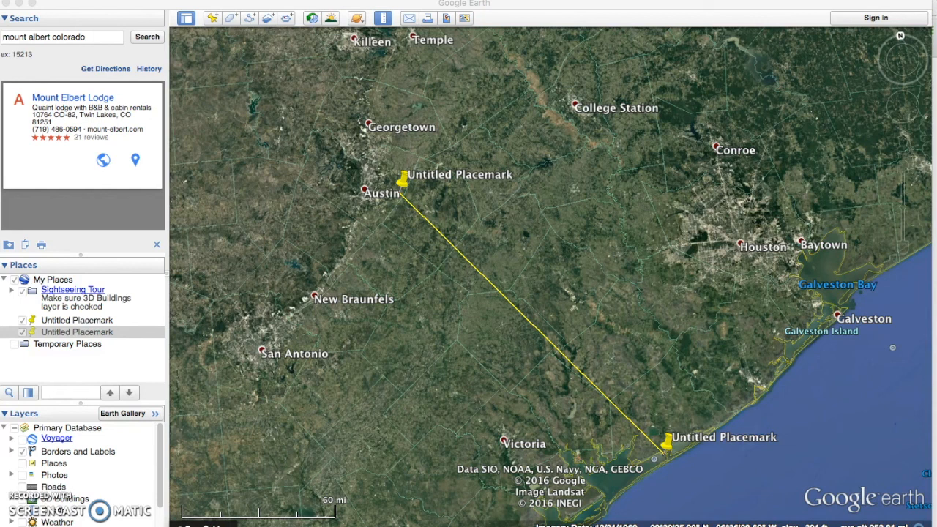
mouse_move(356, 290)
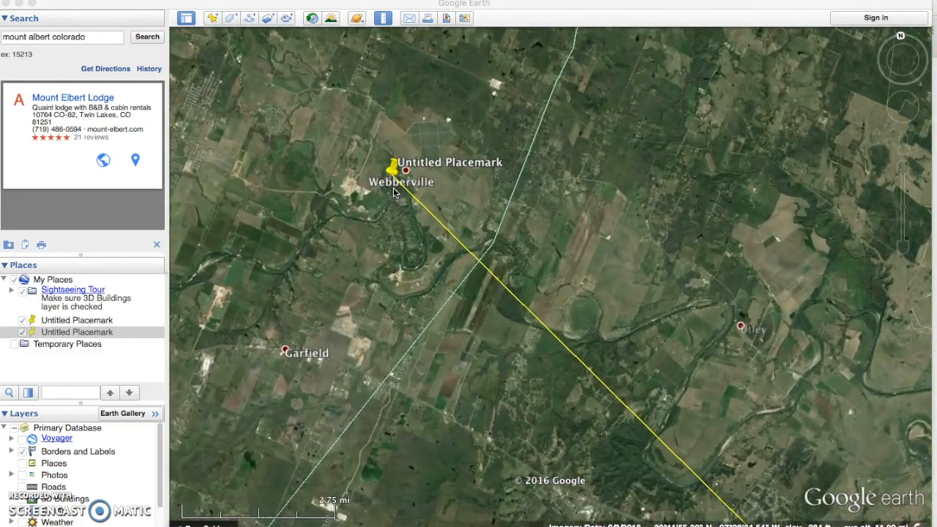
Zoom to the coastal placemark near Matagorda and start the Ruler distance measurement
scroll(down, 3)
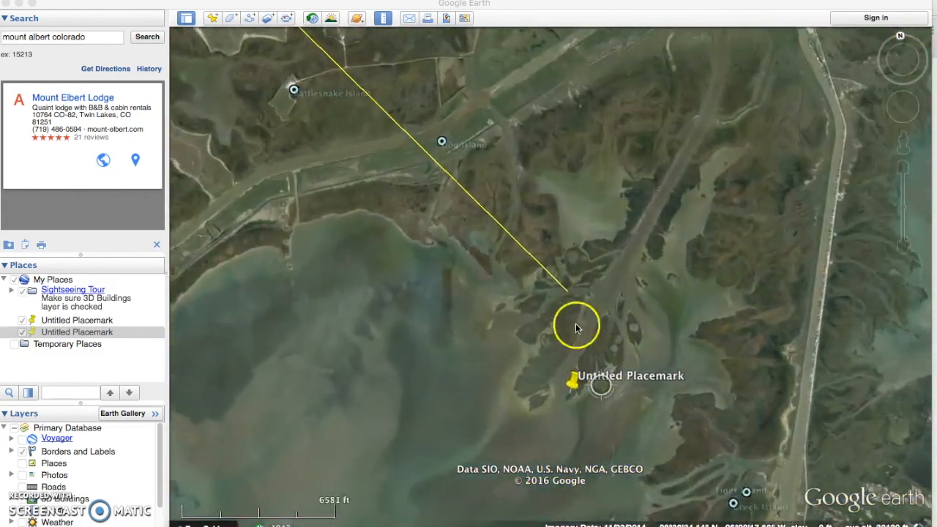
scroll(down, 3)
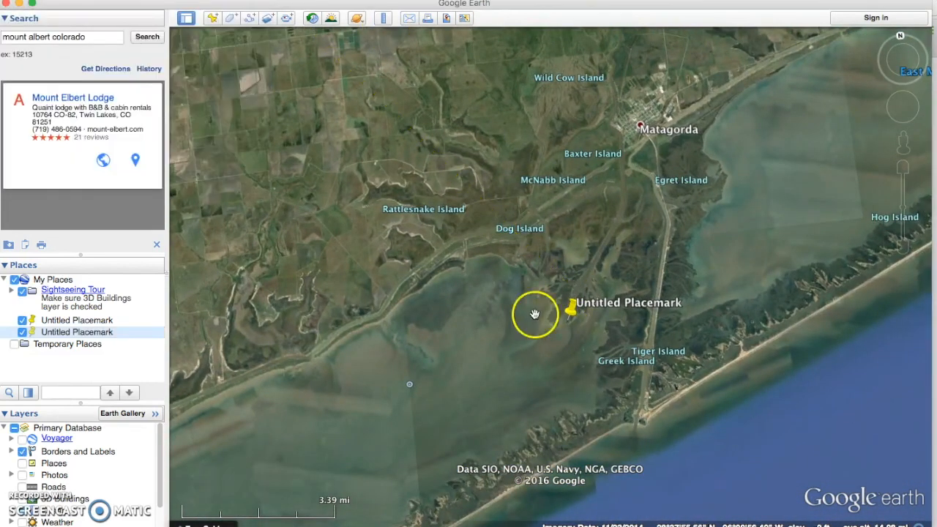
click(381, 21)
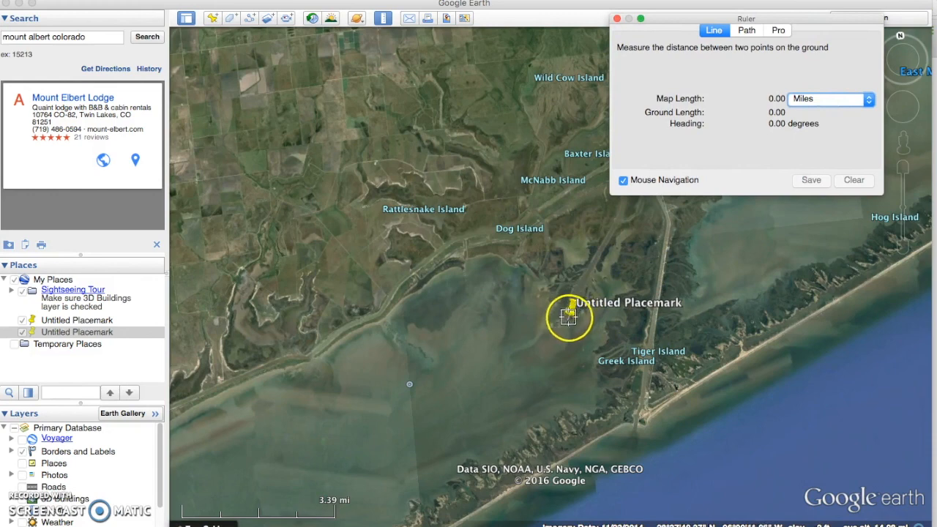
Measure 143.28 miles from the river-mouth placemark to the Webberville placemark with the Ruler line
drag(570, 314, 460, 261)
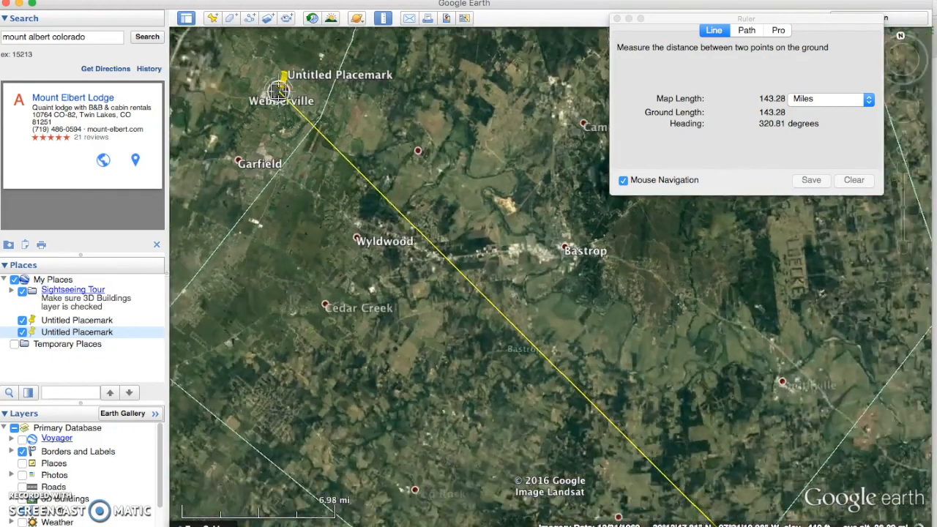
scroll(down, 3)
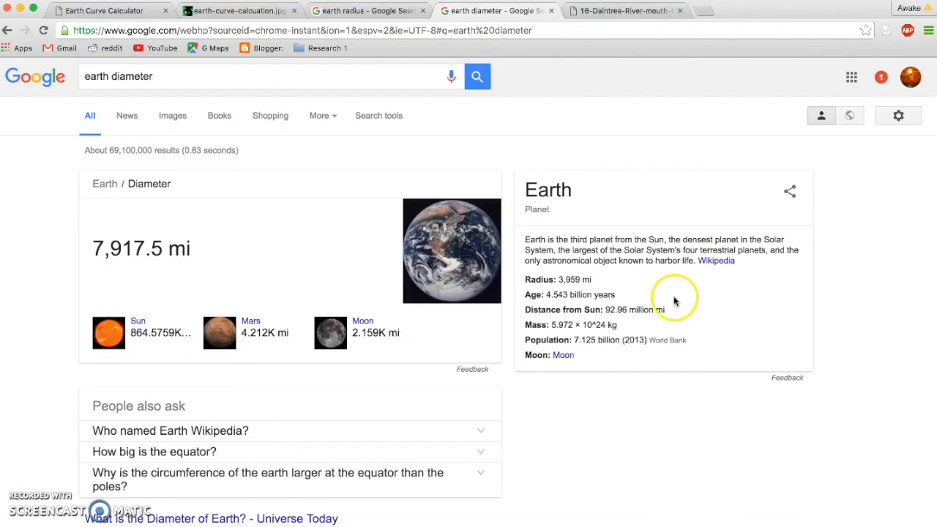
mouse_move(100, 267)
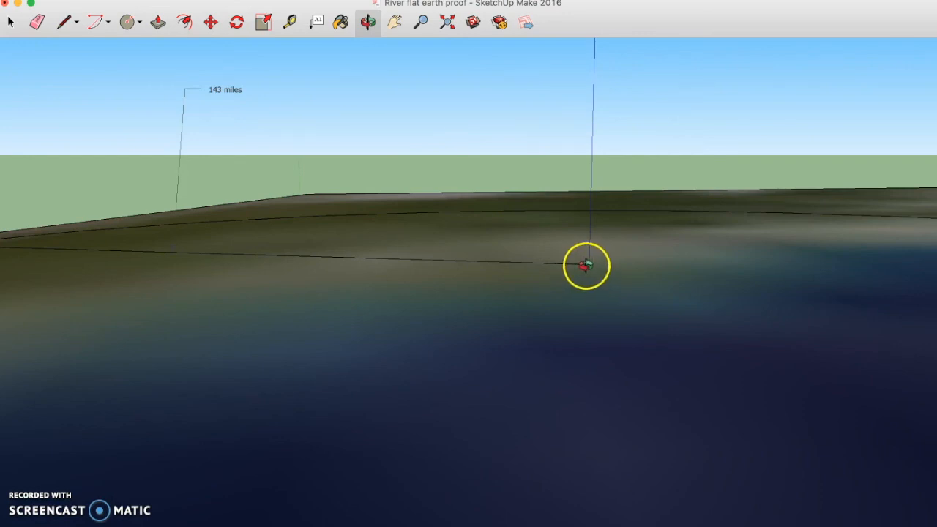
mouse_move(595, 267)
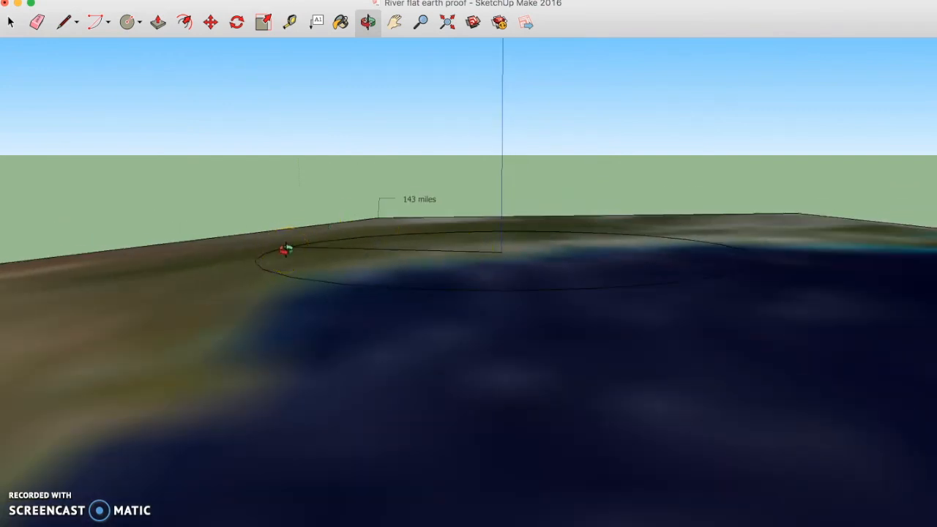
drag(286, 252, 501, 252)
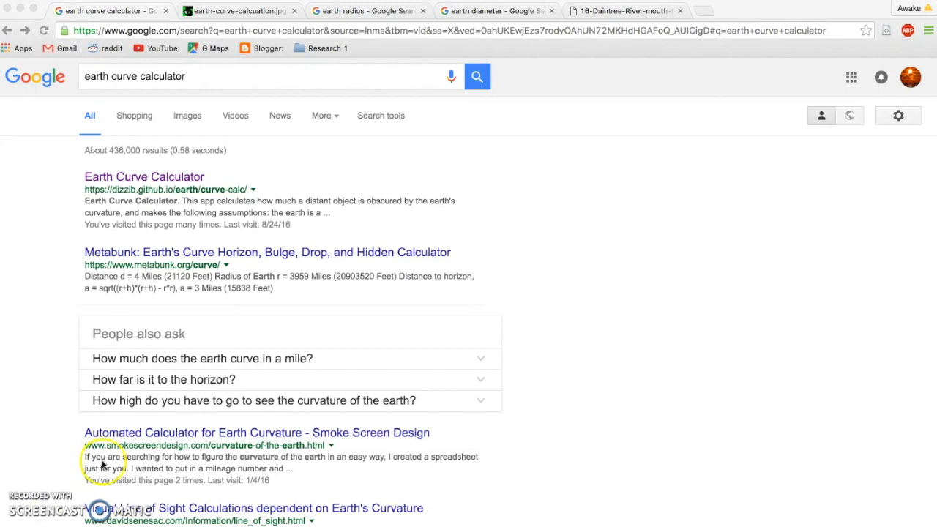
mouse_move(257, 183)
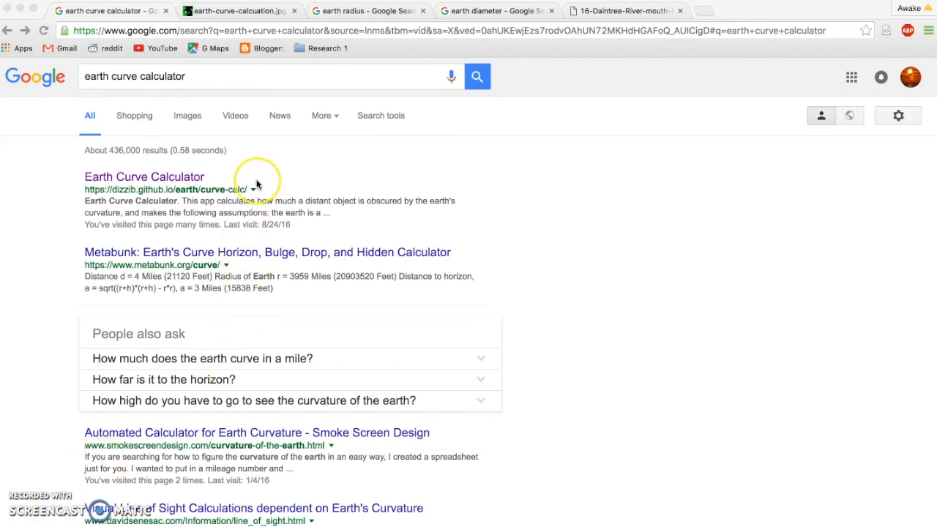
mouse_move(173, 179)
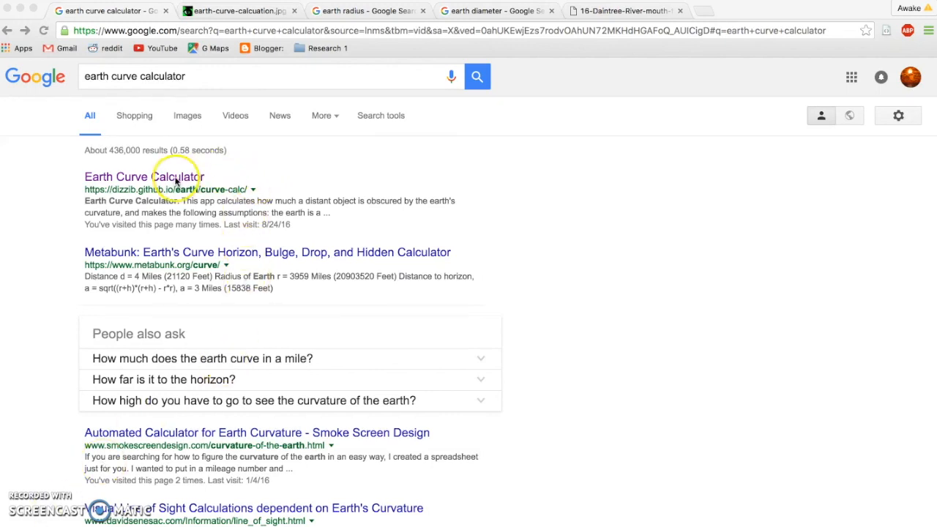
Compute hidden height for eye height 0 and target distance 143 miles, giving about 13,832 feet
click(144, 176)
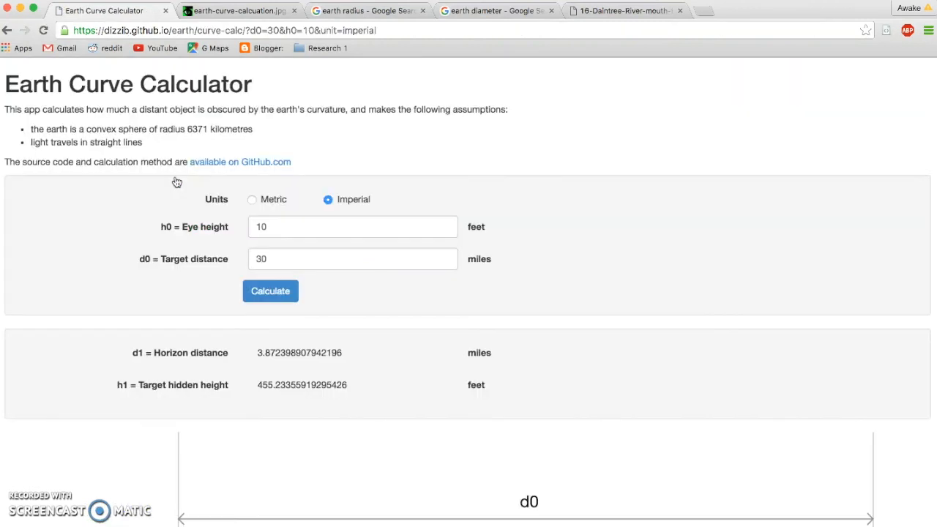
click(284, 225)
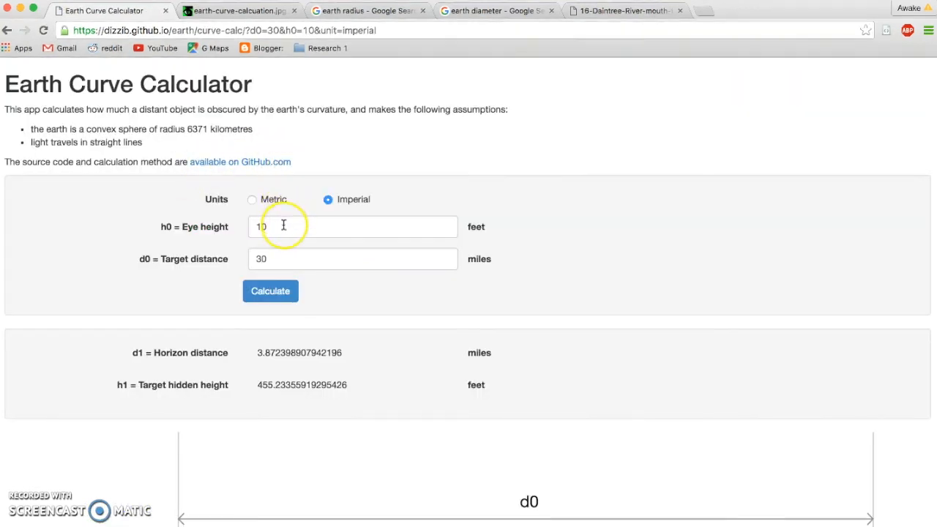
double_click(275, 225)
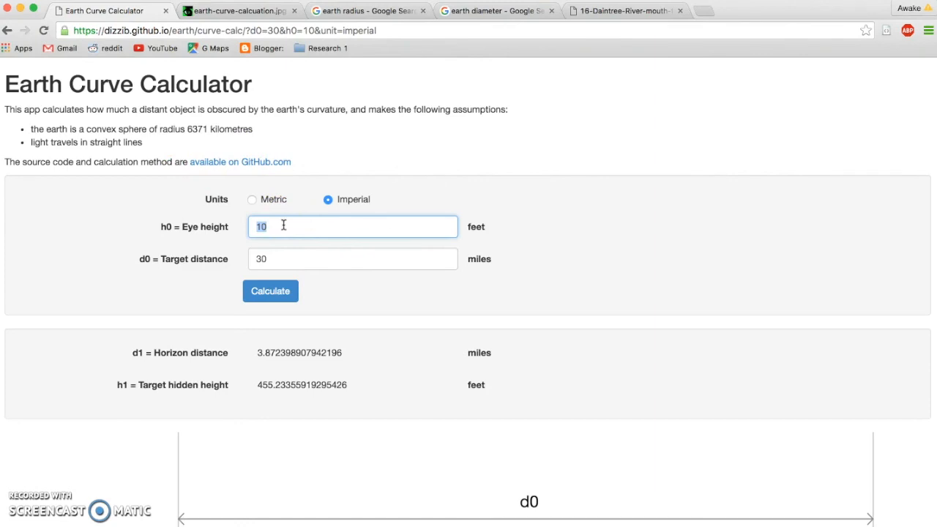
text(0)
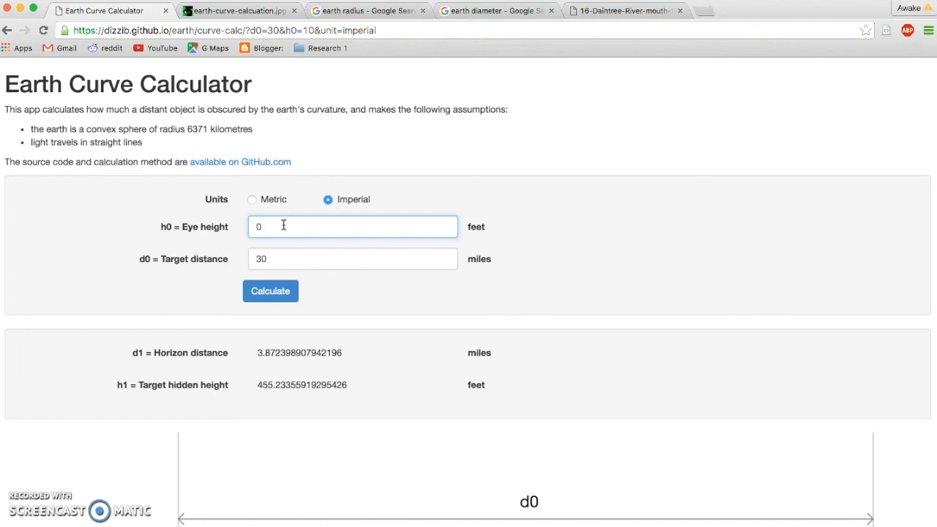
double_click(286, 258)
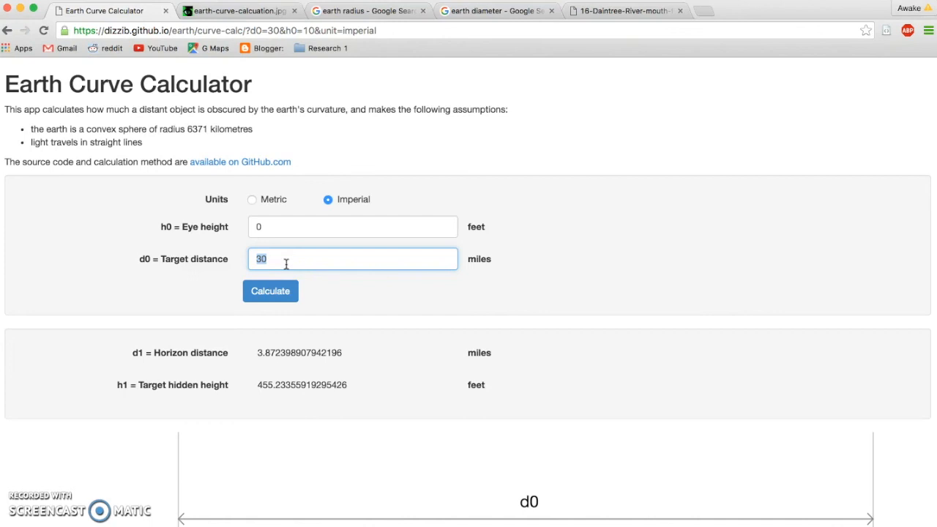
text(143)
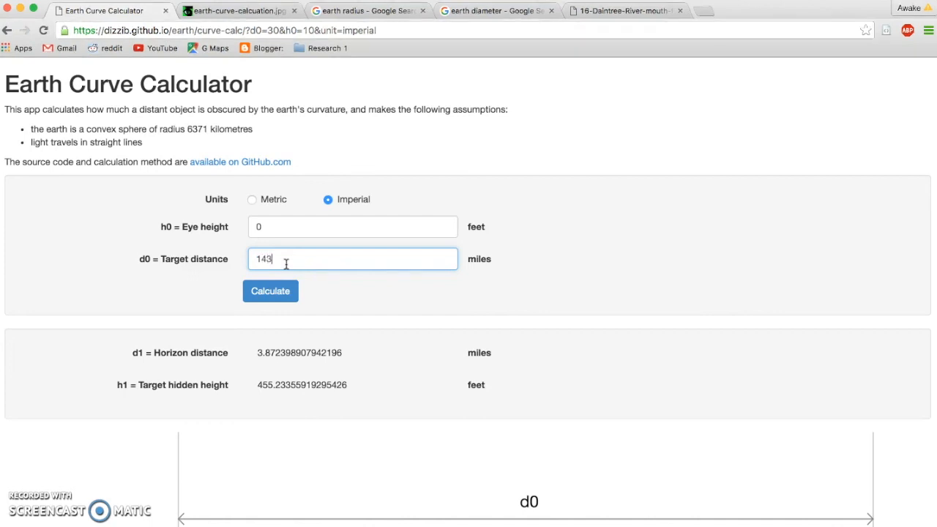
click(270, 292)
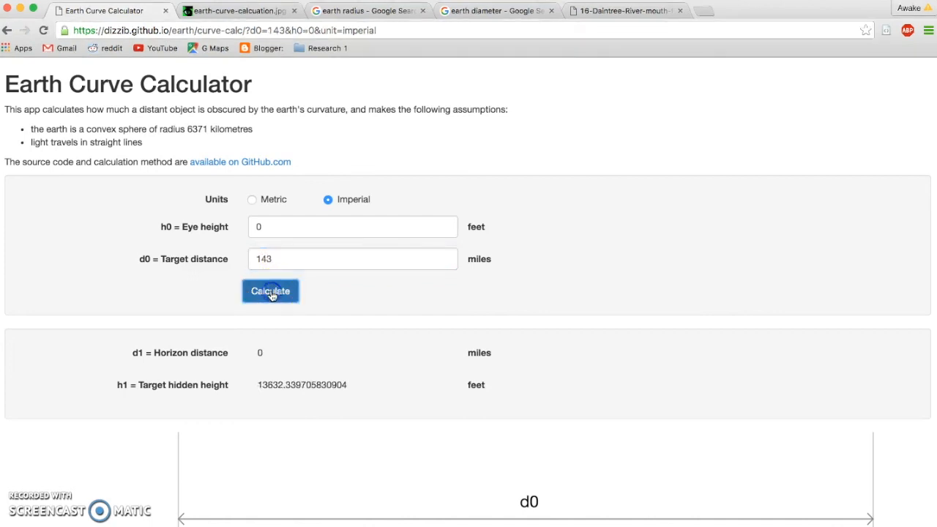
scroll(down, 3)
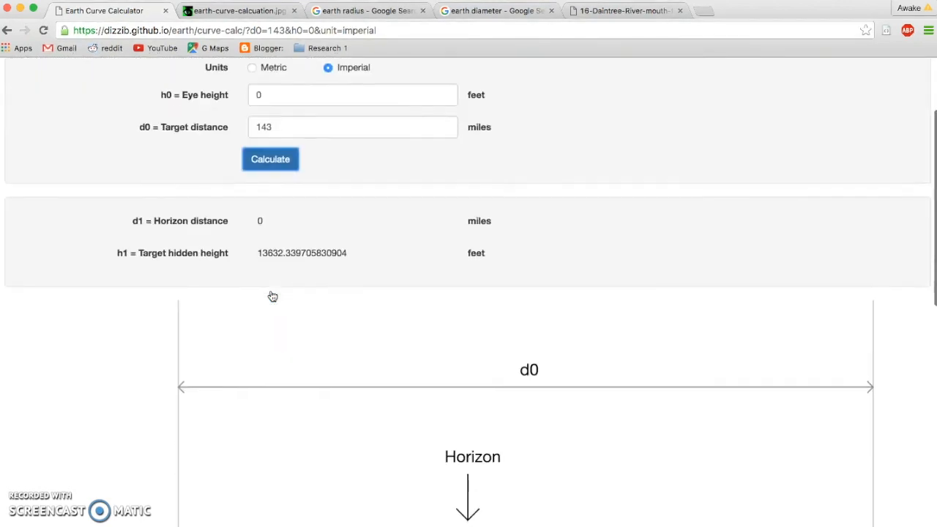
scroll(down, 3)
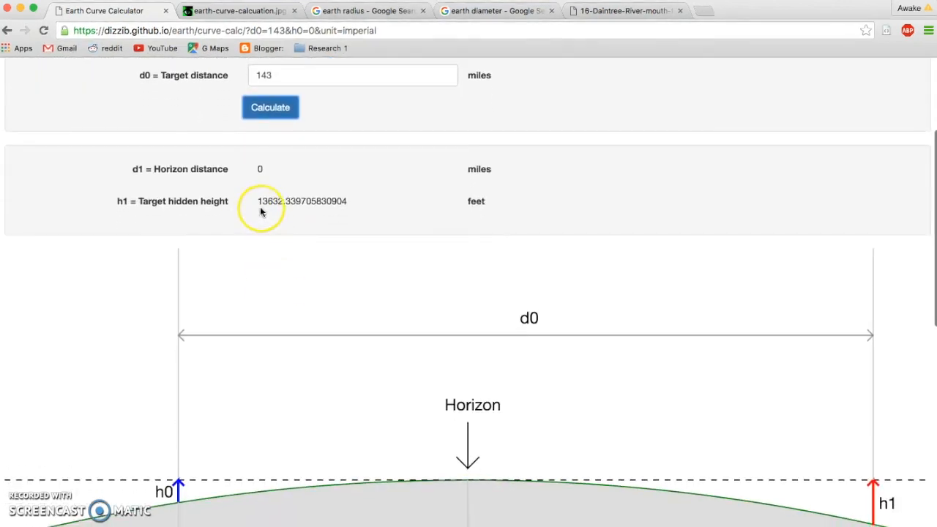
mouse_move(281, 210)
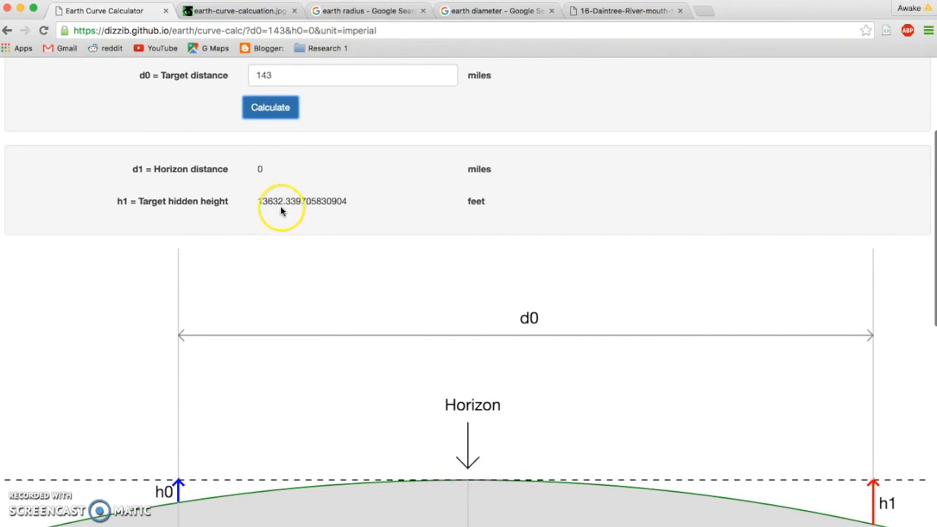
scroll(down, 3)
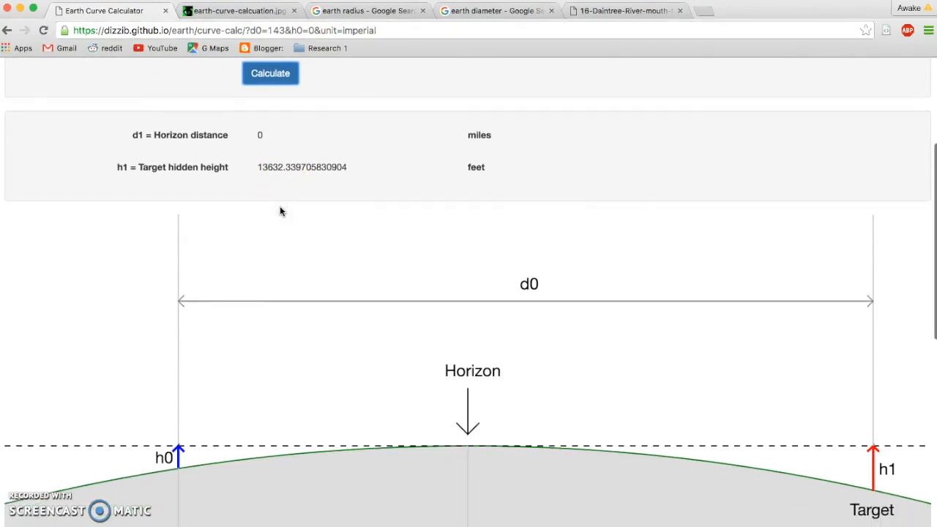
mouse_move(641, 376)
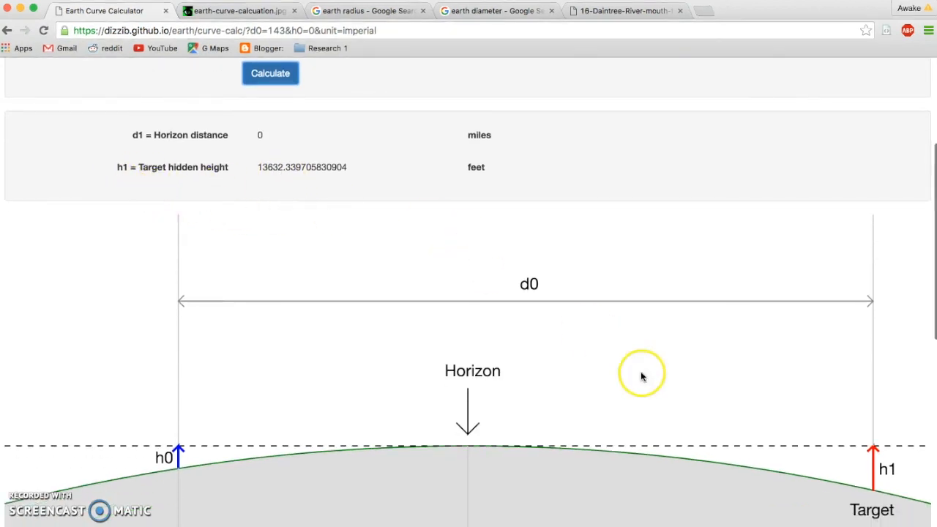
scroll(down, 3)
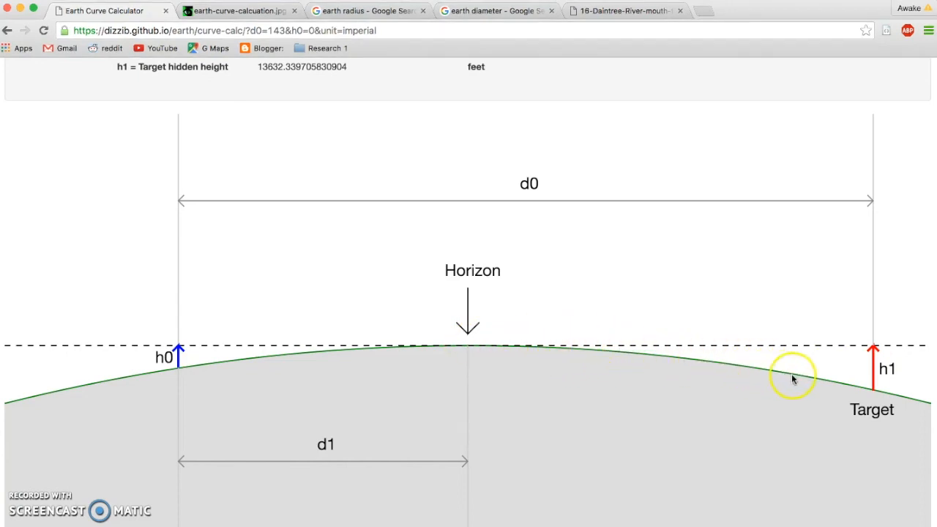
mouse_move(885, 368)
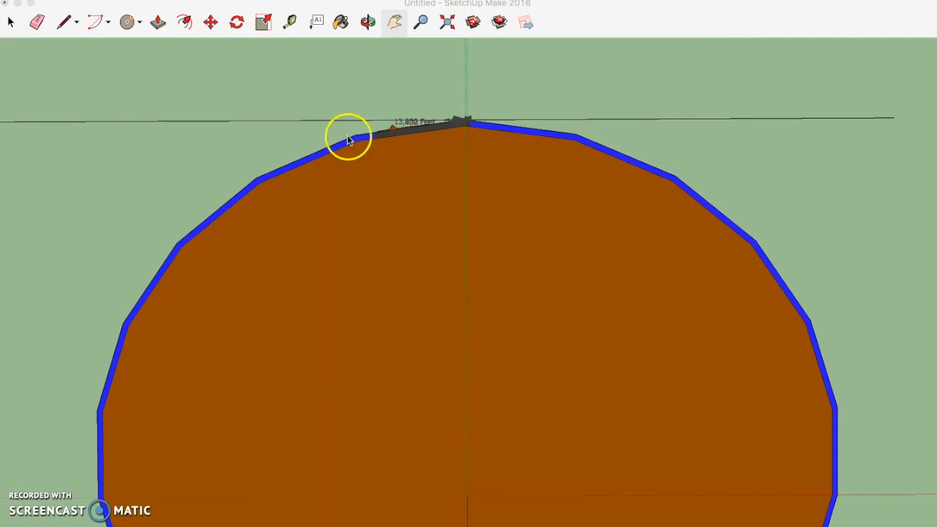
mouse_move(623, 155)
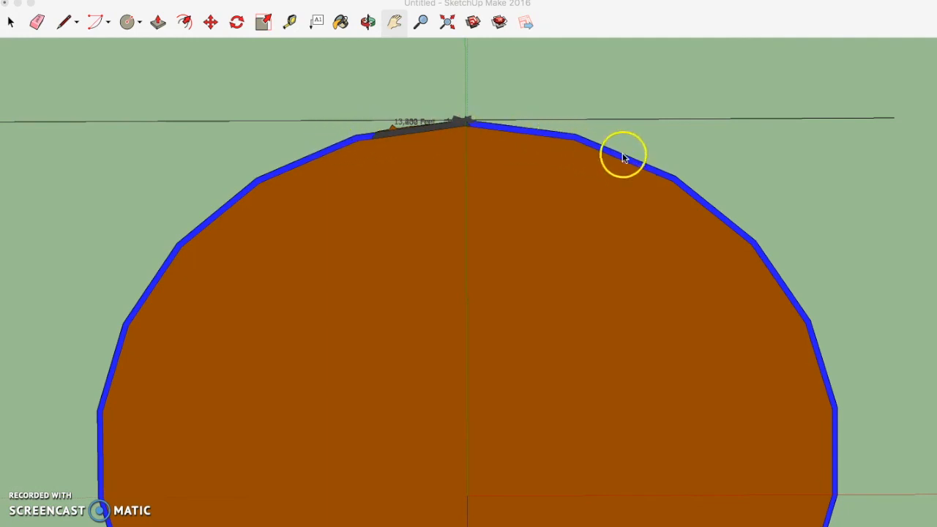
mouse_move(501, 182)
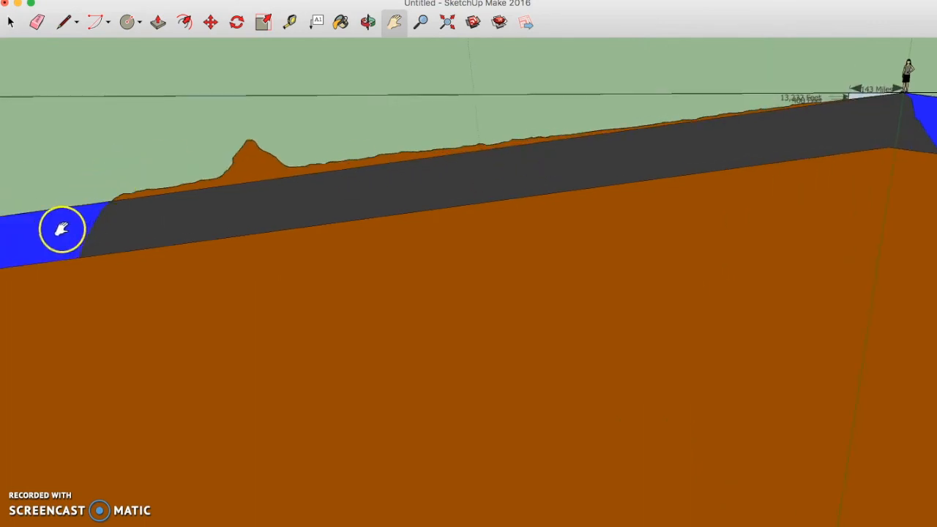
mouse_move(97, 211)
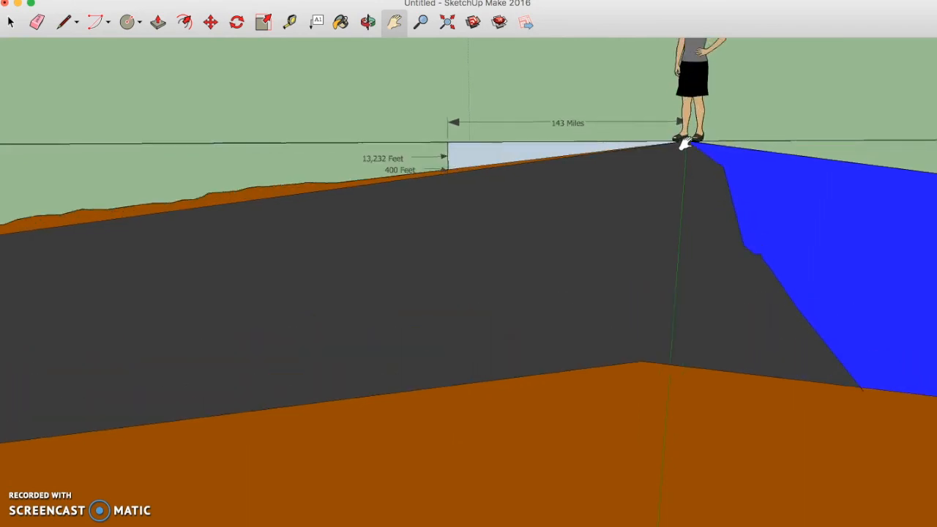
mouse_move(423, 160)
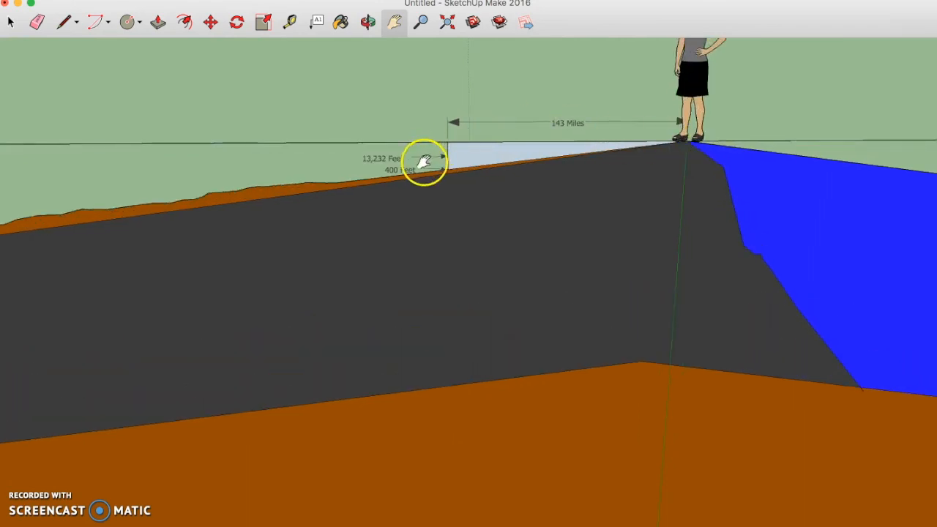
mouse_move(559, 124)
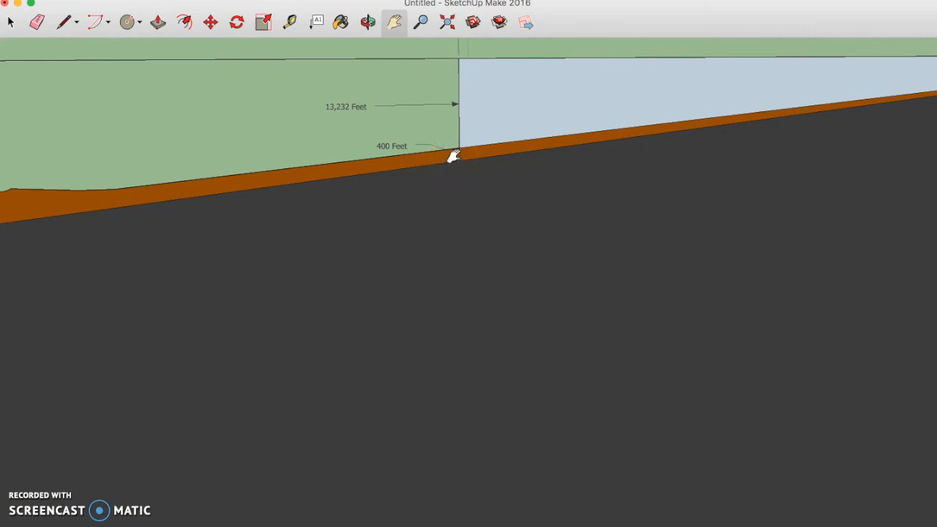
mouse_move(325, 117)
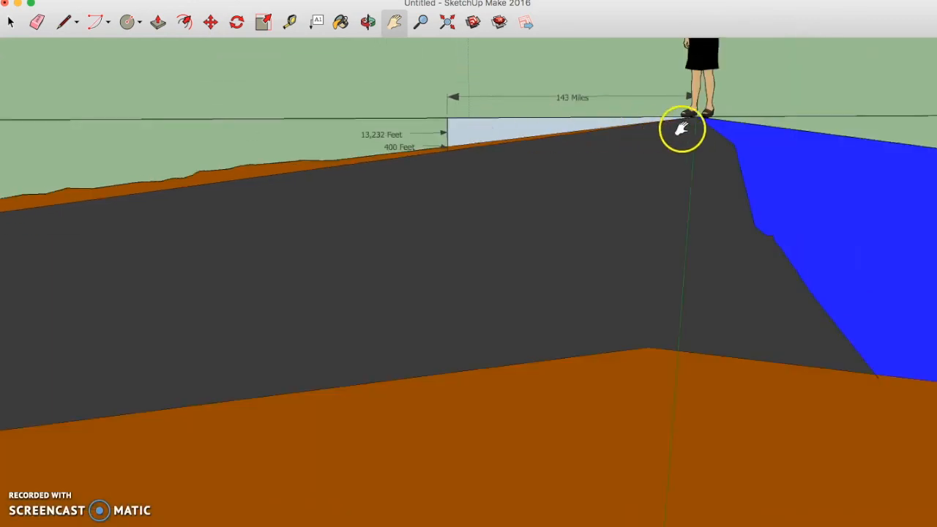
mouse_move(688, 135)
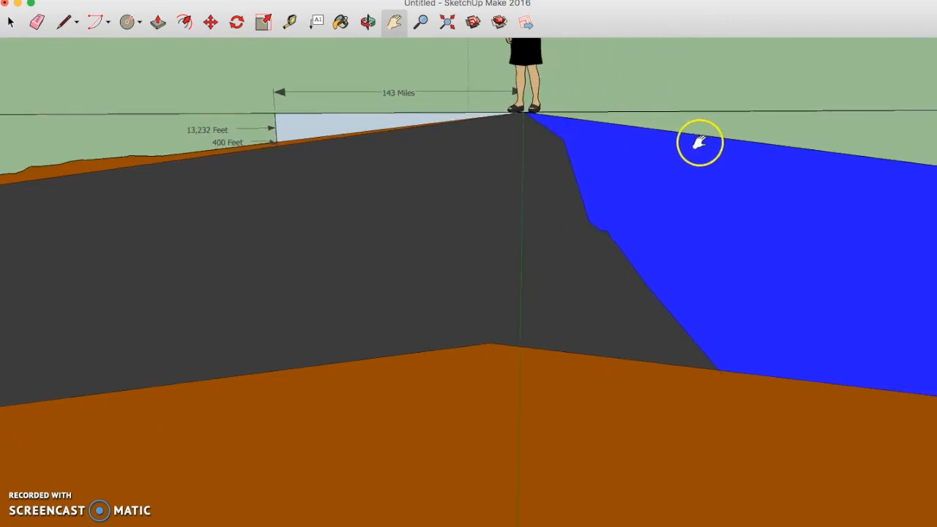
mouse_move(805, 139)
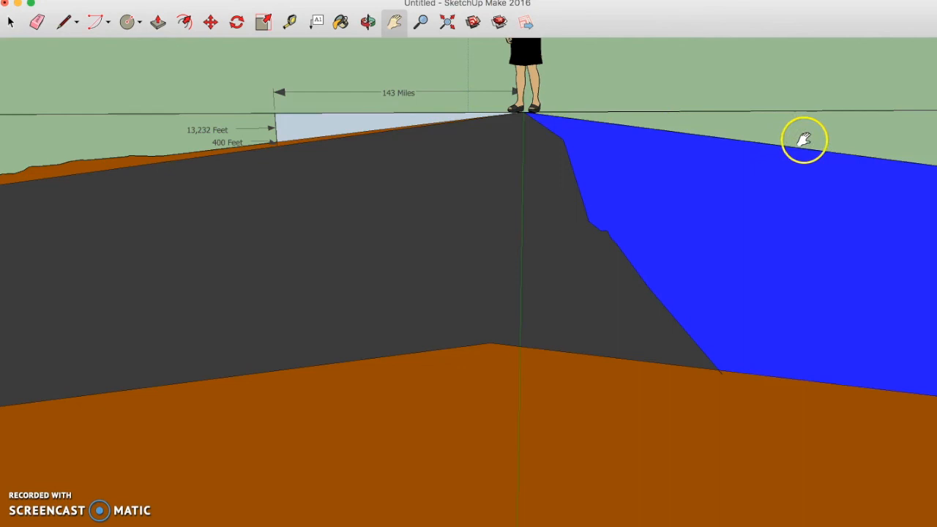
mouse_move(886, 149)
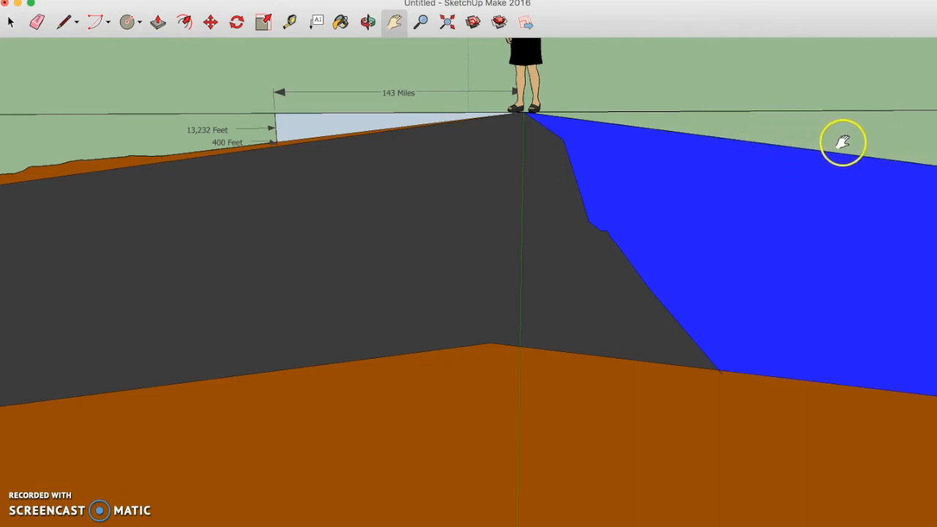
mouse_move(519, 115)
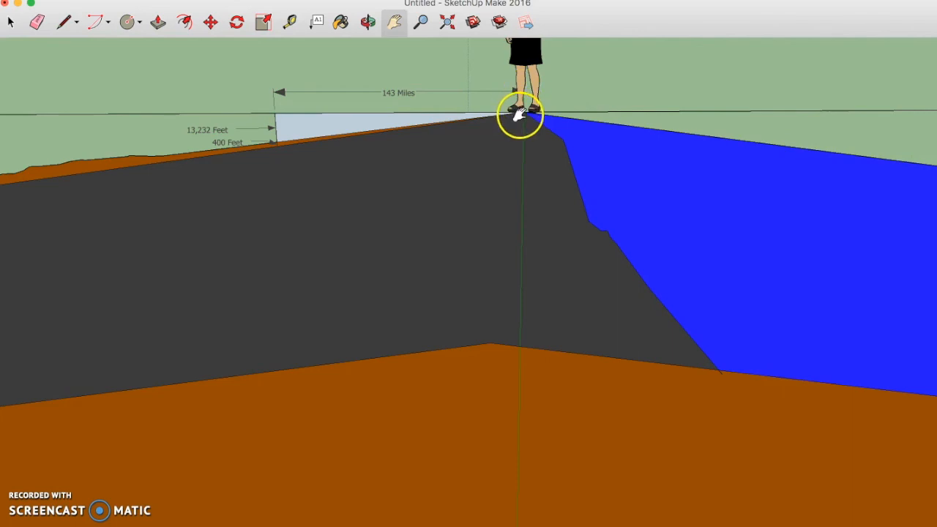
mouse_move(427, 139)
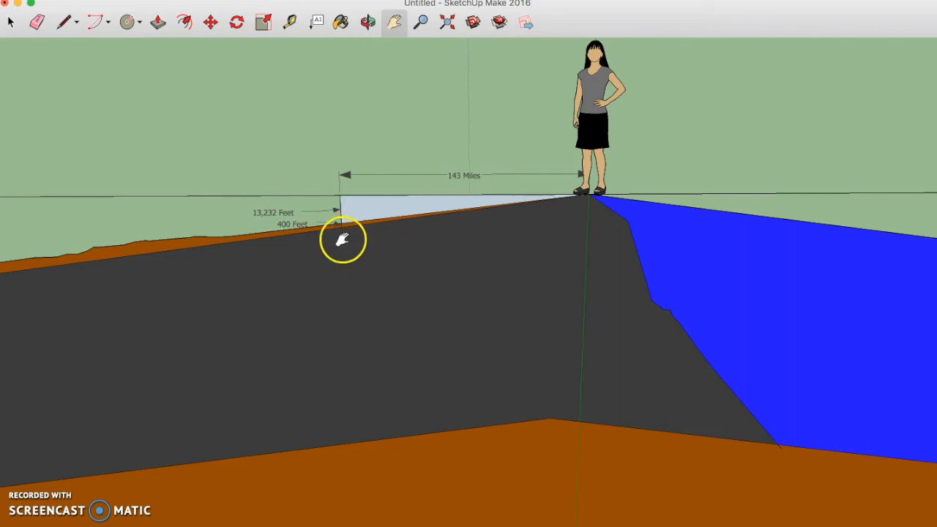
mouse_move(586, 197)
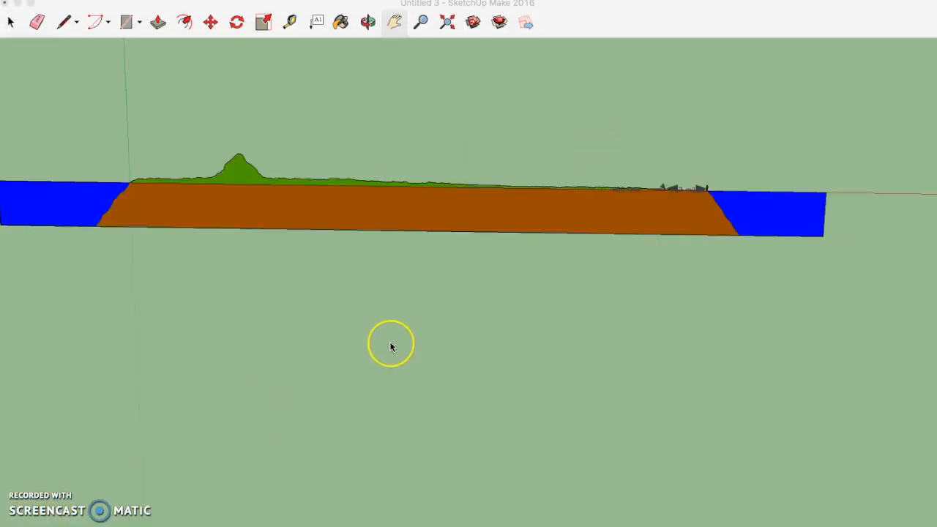
mouse_move(286, 266)
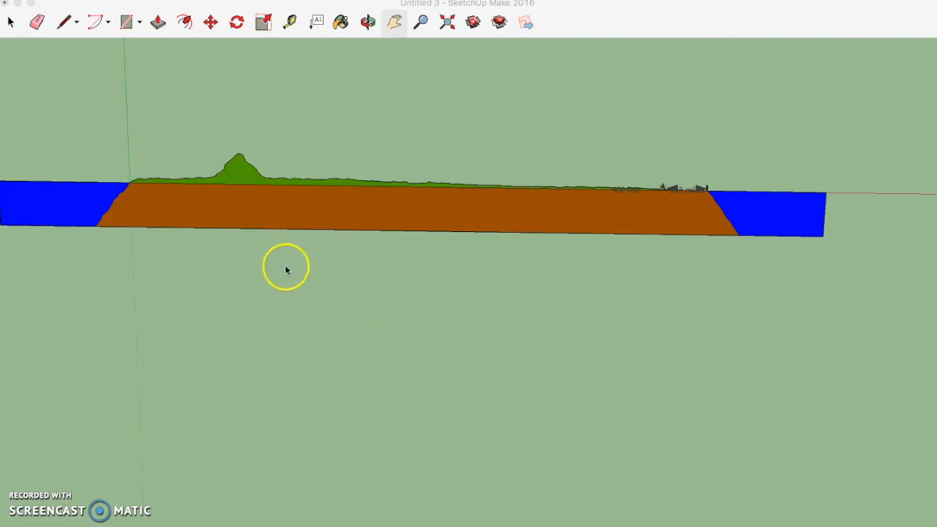
mouse_move(664, 269)
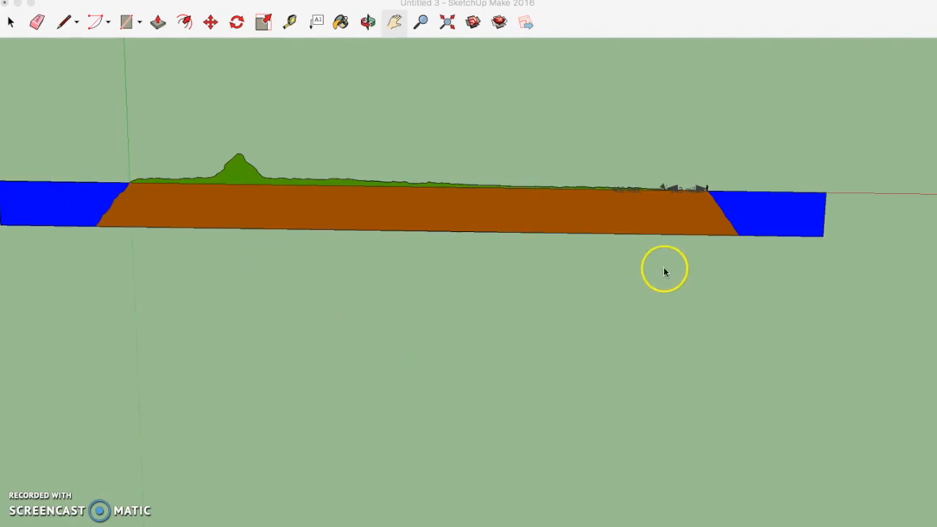
mouse_move(741, 208)
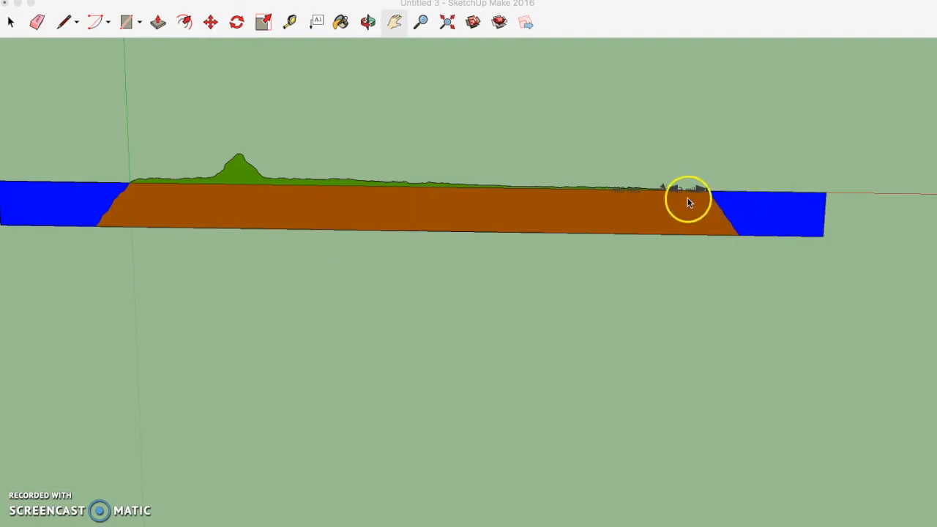
mouse_move(149, 193)
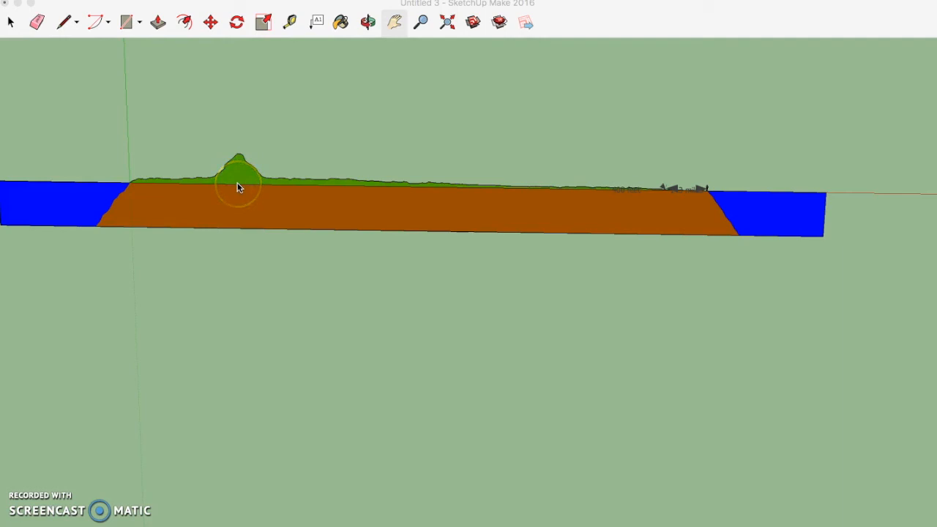
mouse_move(727, 193)
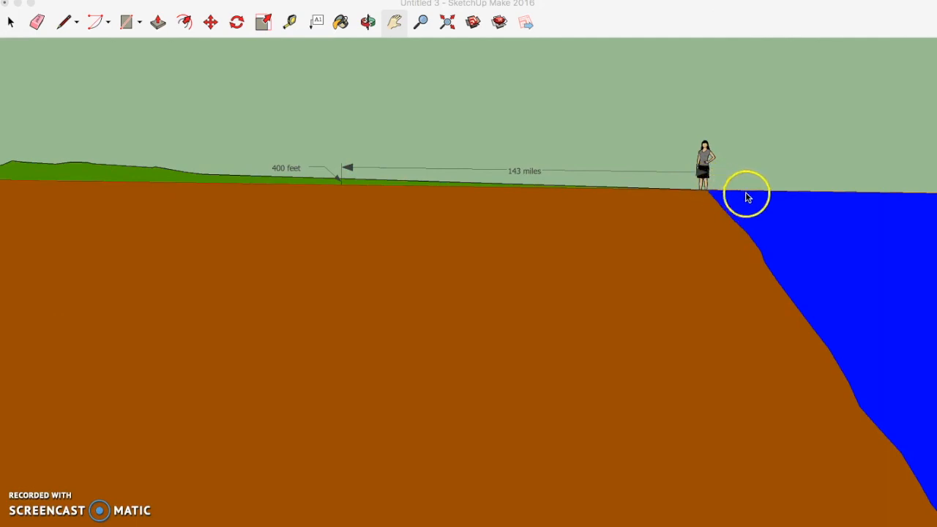
mouse_move(603, 163)
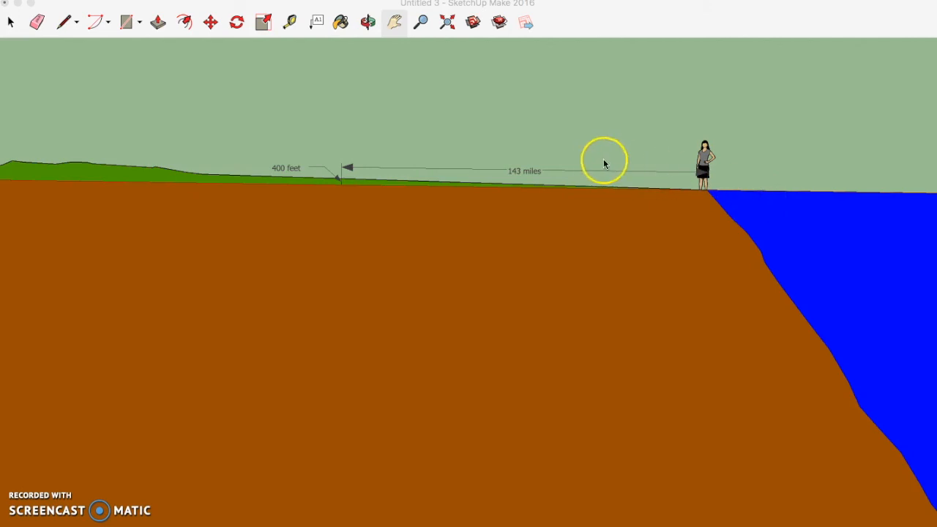
mouse_move(526, 181)
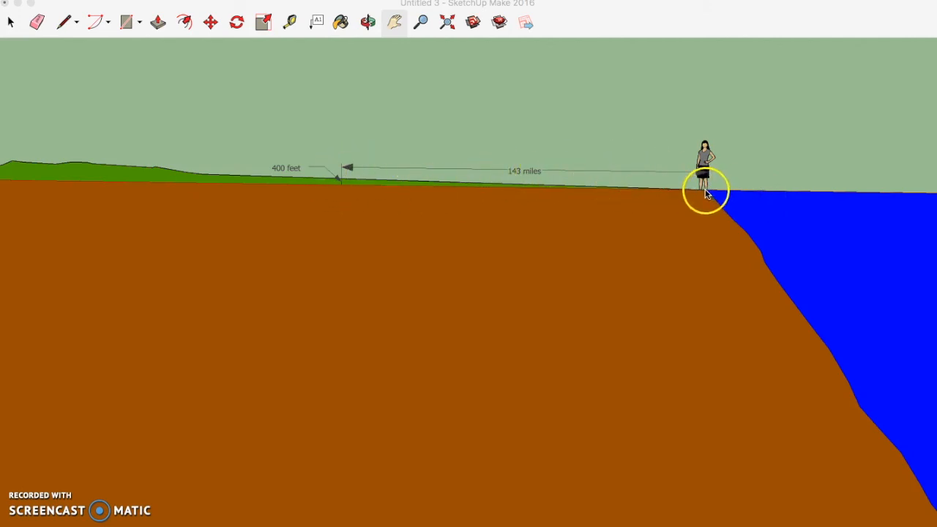
mouse_move(337, 185)
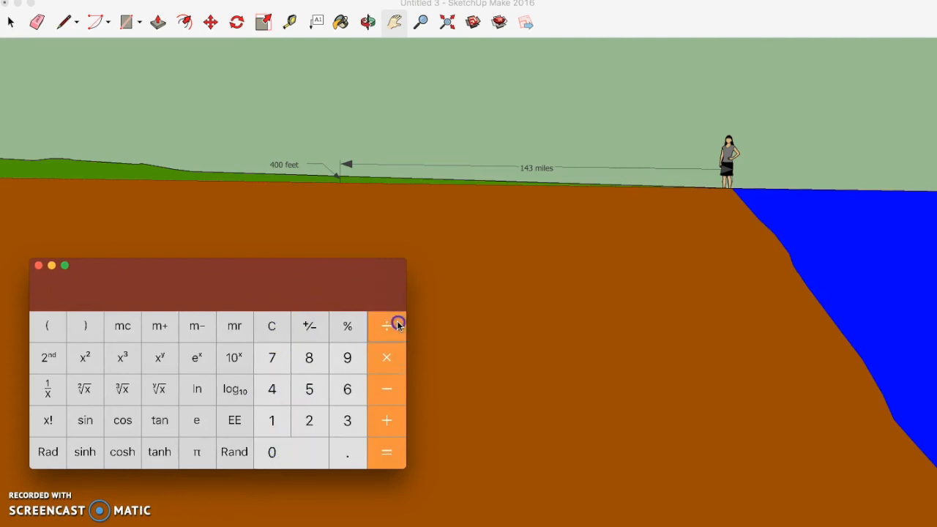
Divide 400 feet by 143 miles in Calculator, getting about 2.797 feet of drop per mile
click(348, 422)
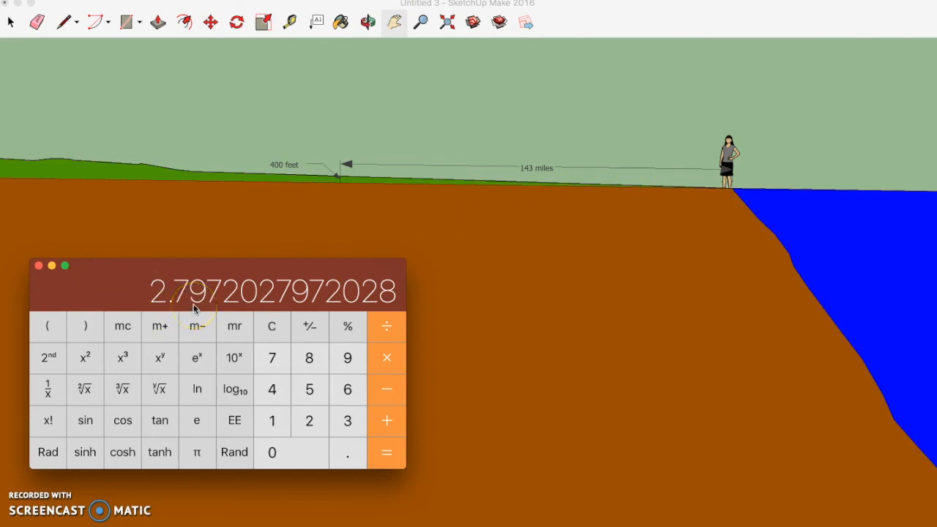
mouse_move(372, 208)
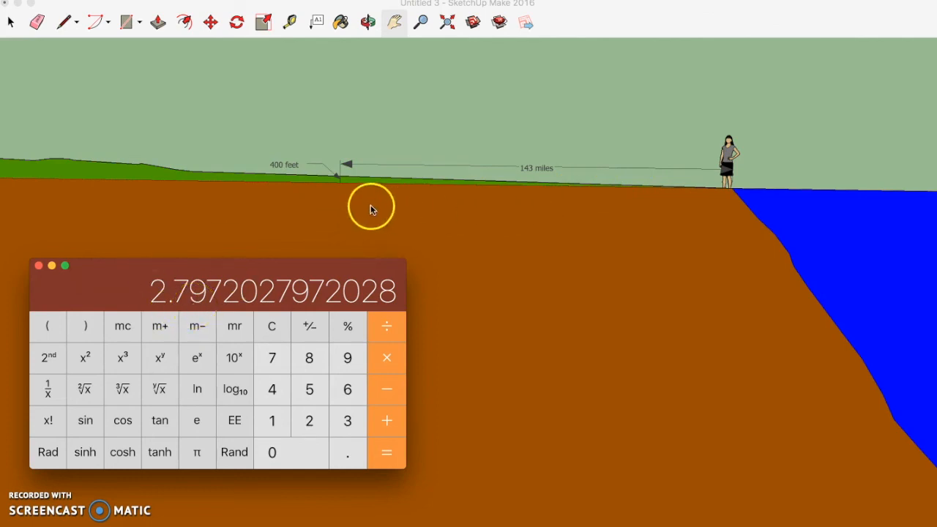
mouse_move(221, 175)
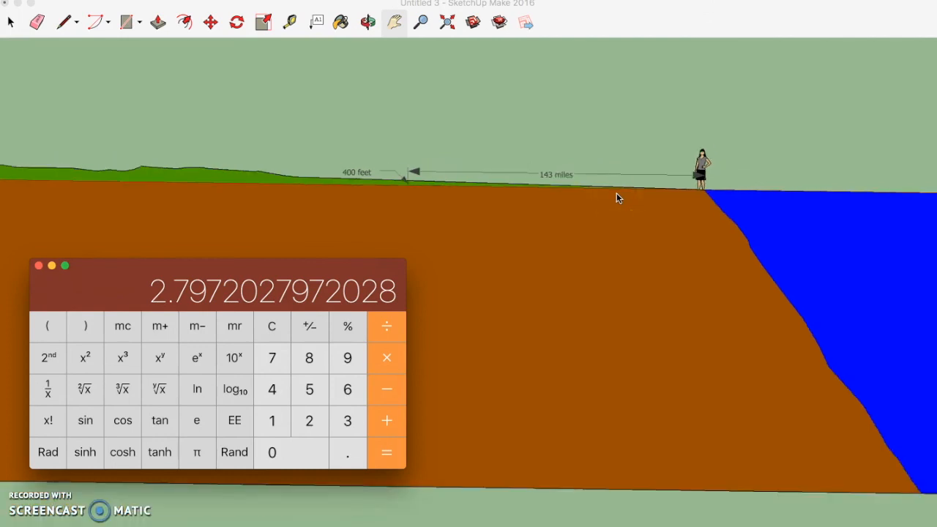
mouse_move(427, 194)
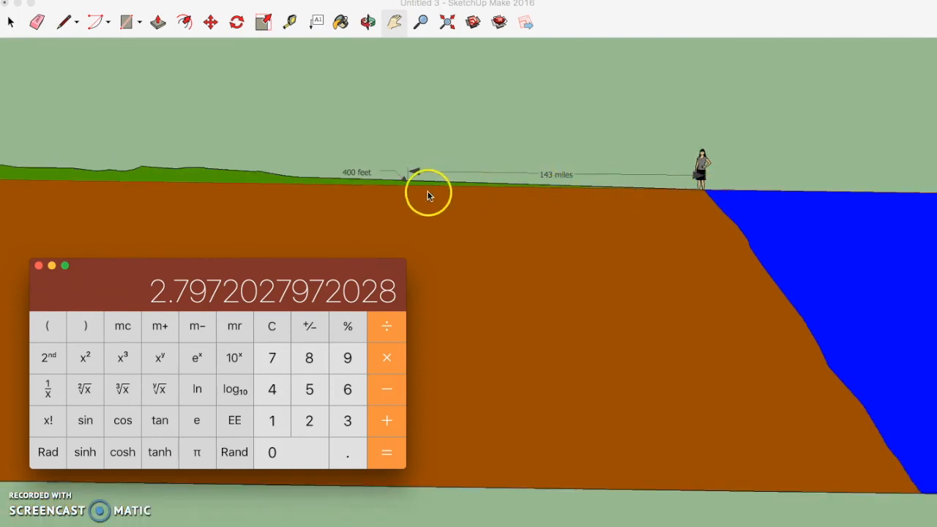
mouse_move(715, 192)
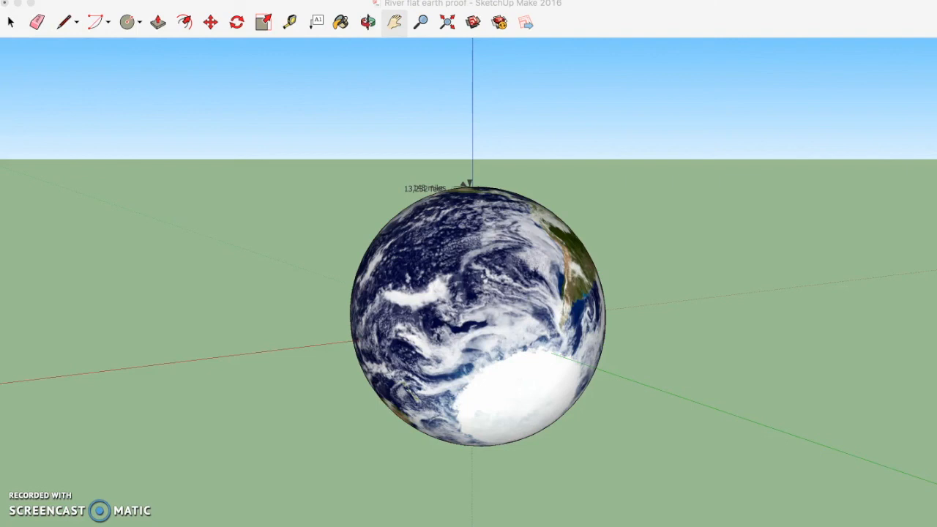
mouse_move(225, 409)
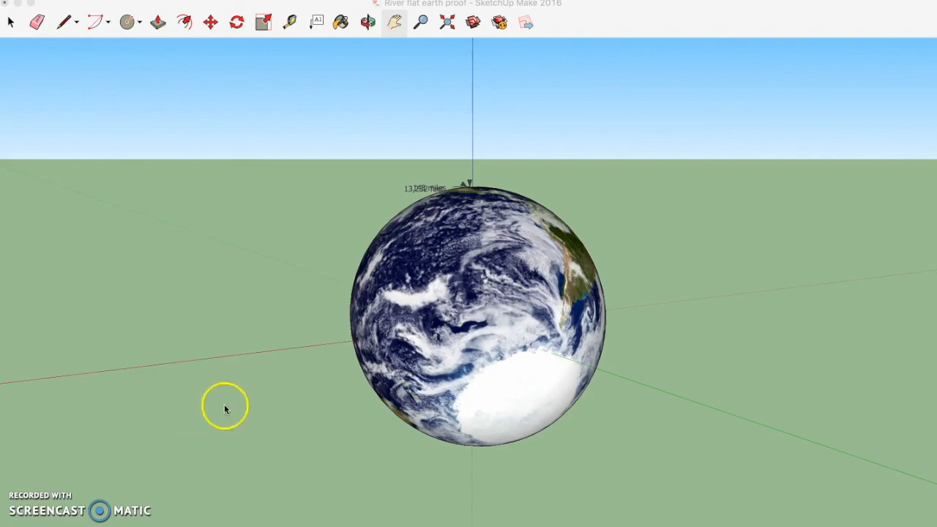
mouse_move(382, 183)
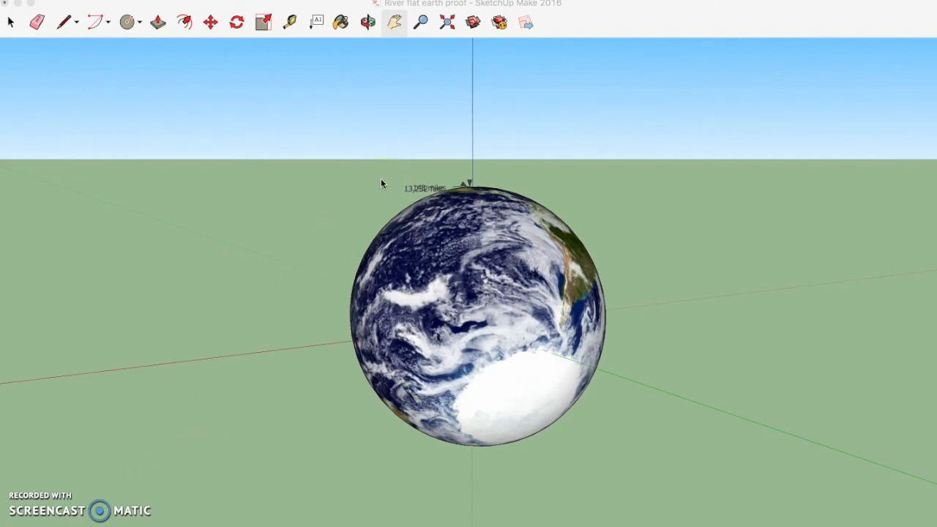
mouse_move(463, 213)
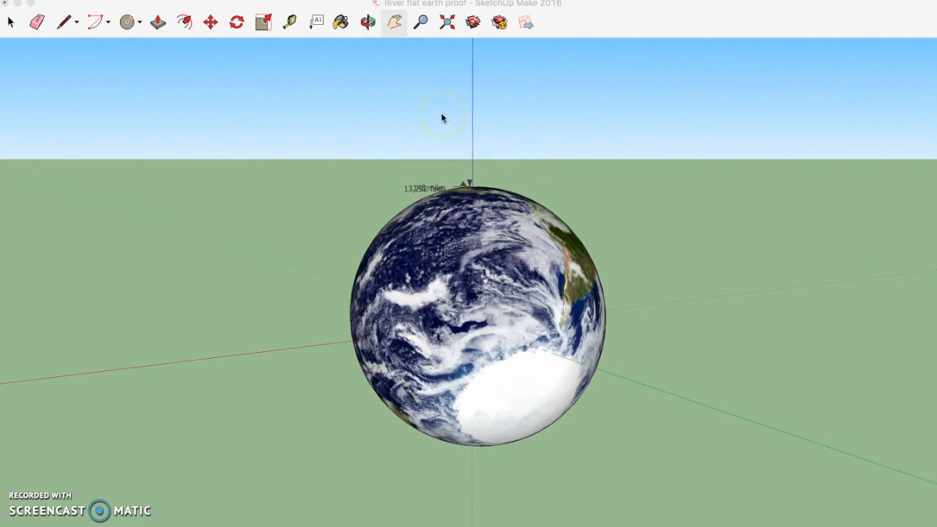
mouse_move(425, 76)
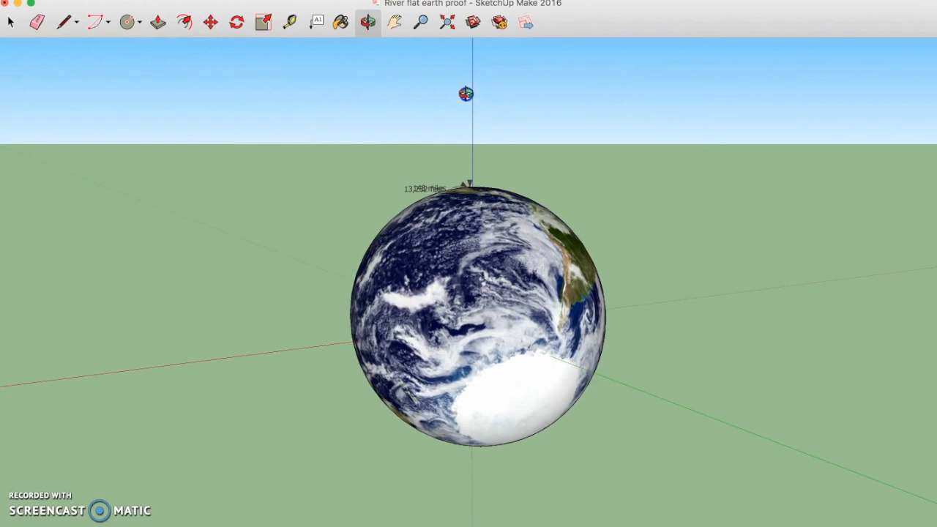
mouse_move(391, 117)
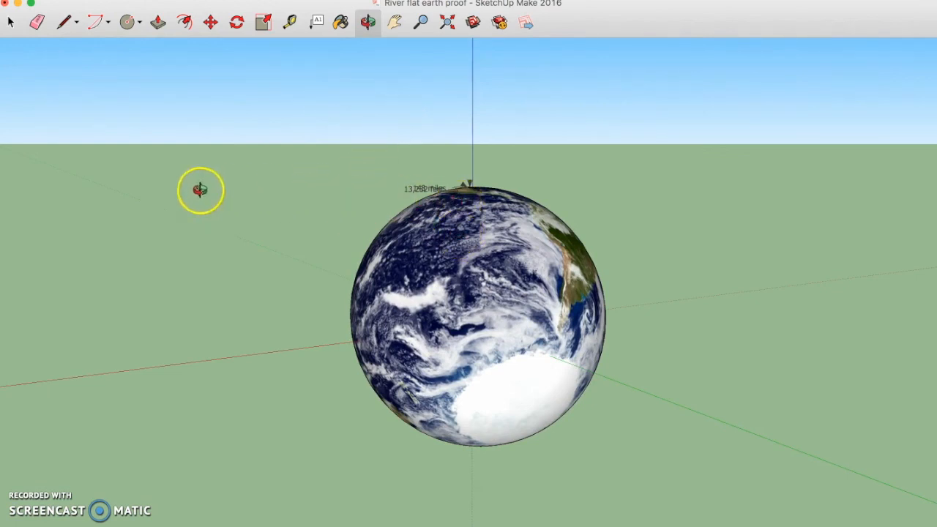
mouse_move(316, 202)
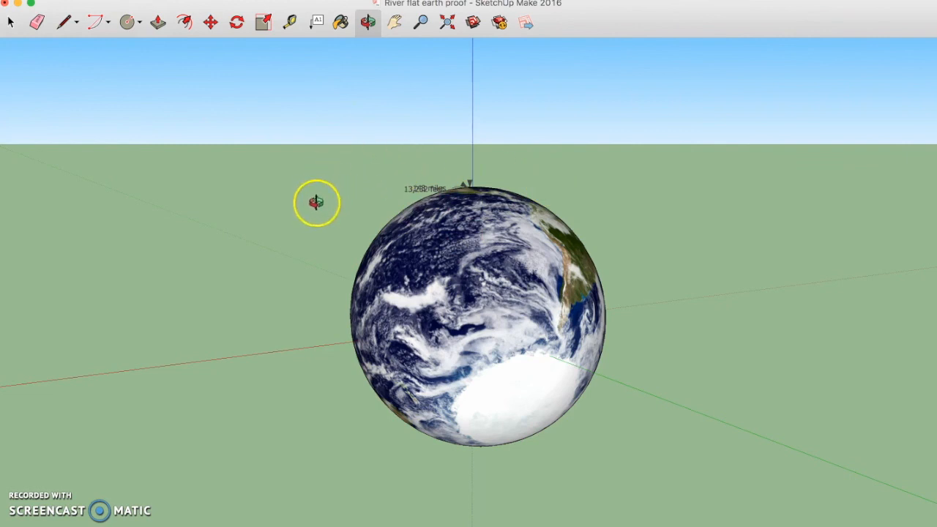
mouse_move(533, 189)
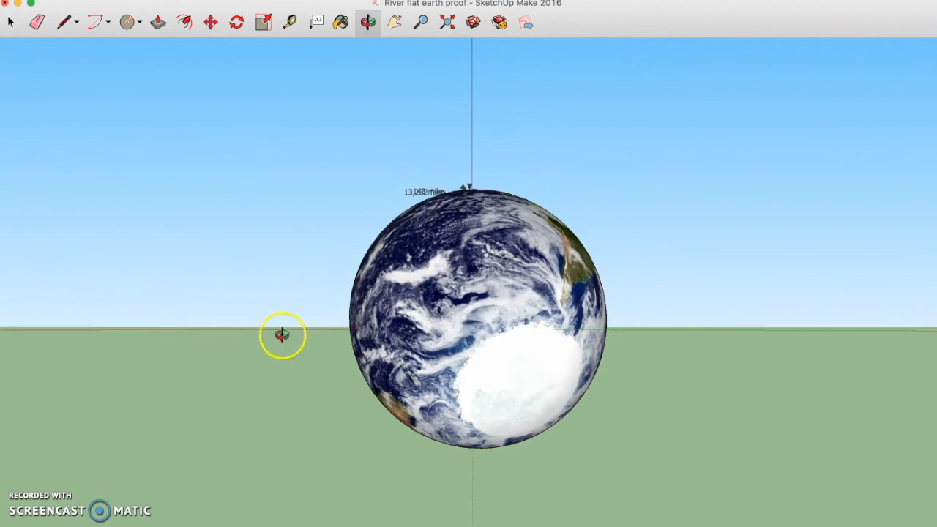
mouse_move(381, 56)
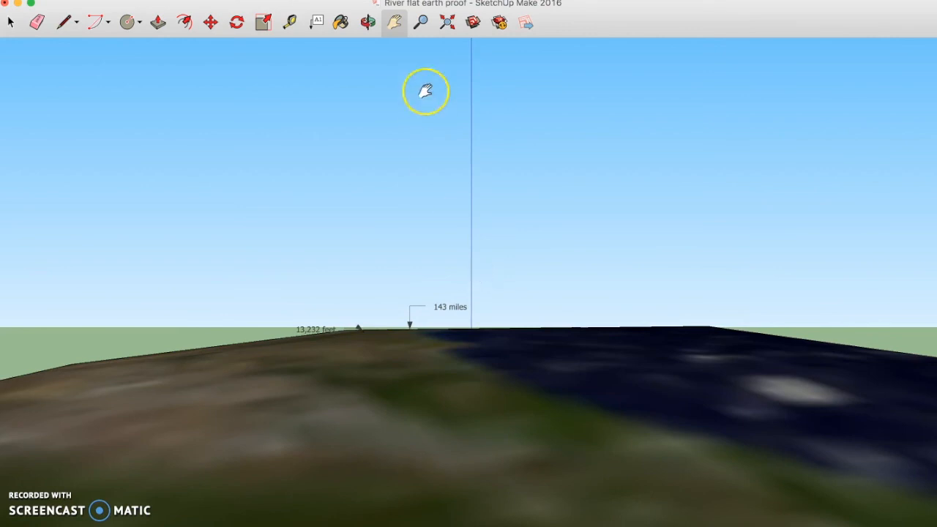
Look around from the globe's surface with the Look Around tool, scanning and tilting toward the curved horizon
click(366, 23)
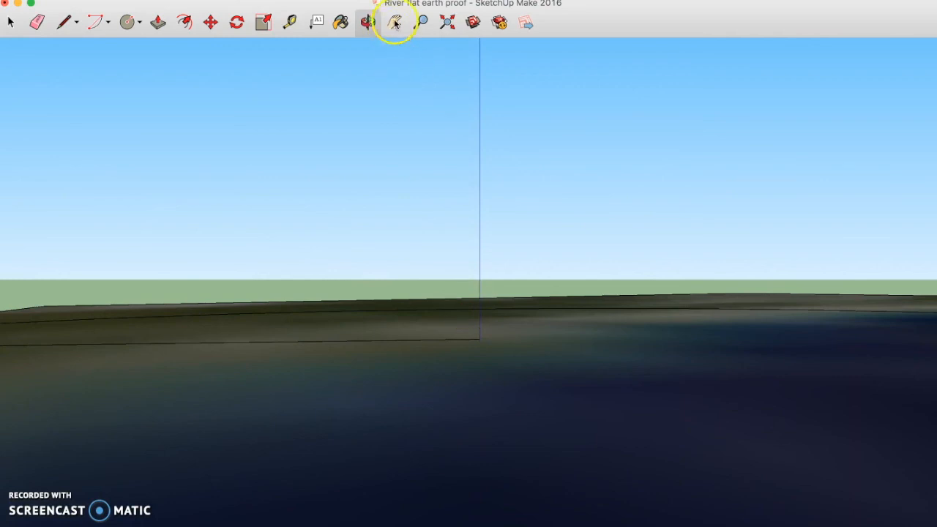
click(398, 24)
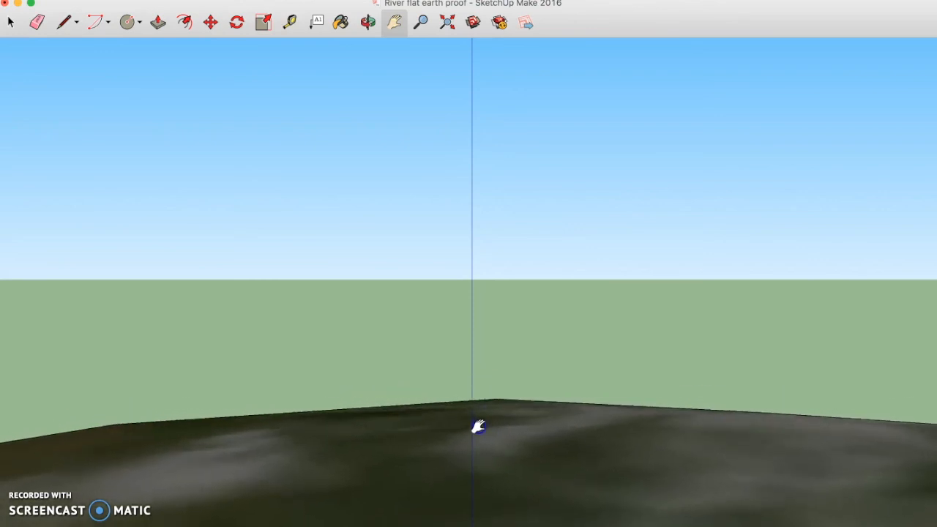
drag(480, 426, 432, 224)
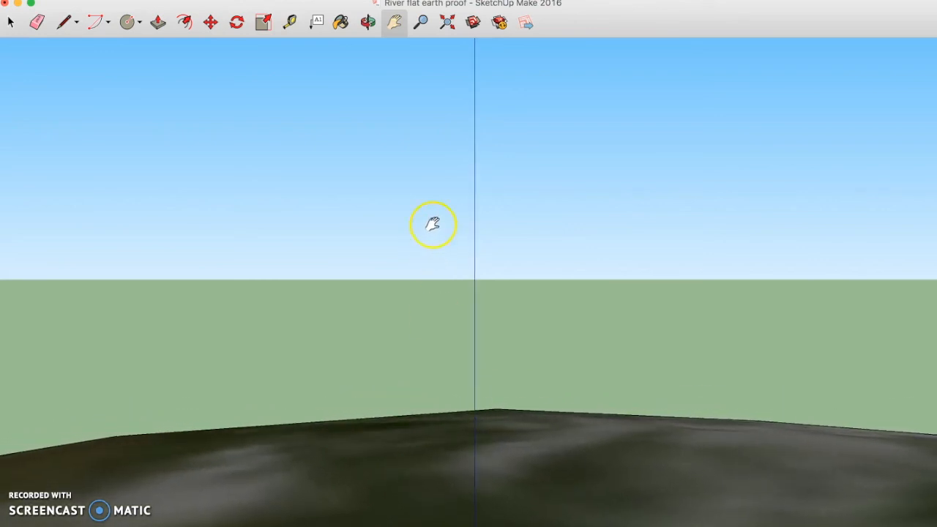
drag(432, 222, 431, 261)
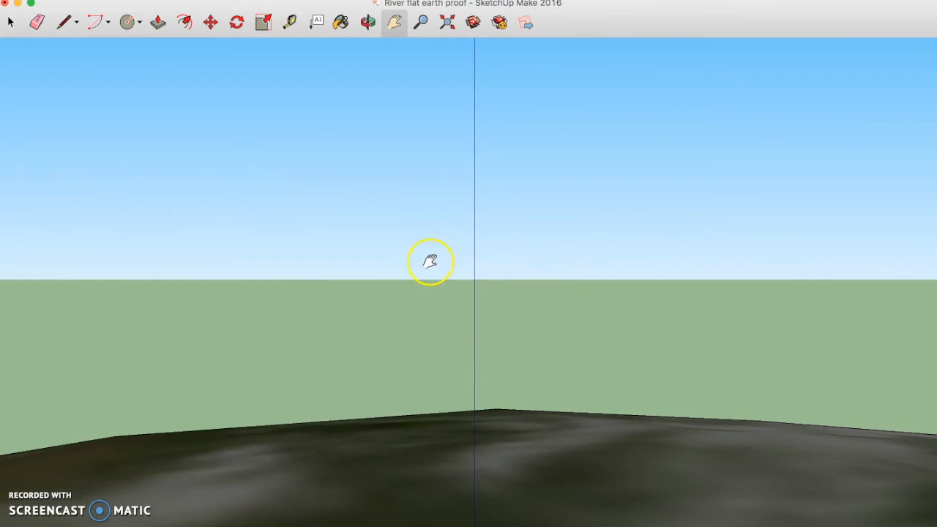
mouse_move(510, 293)
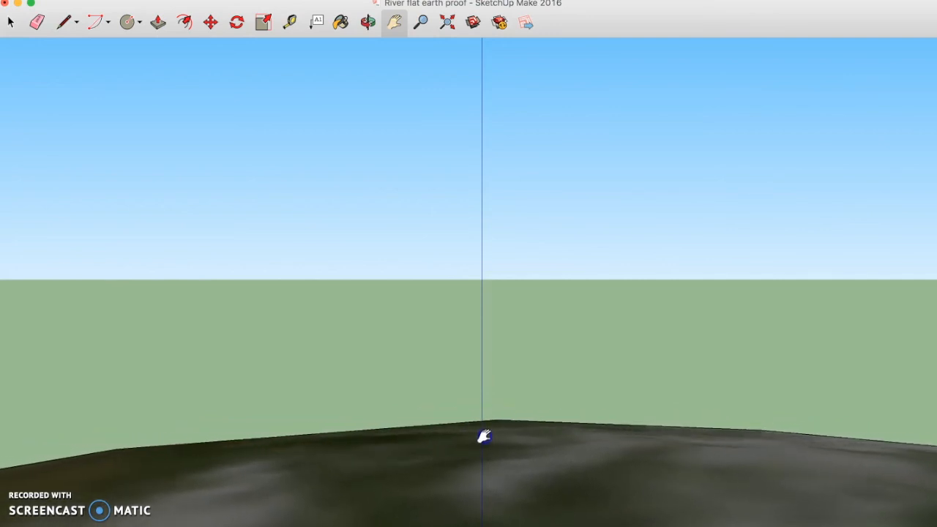
drag(483, 437, 482, 379)
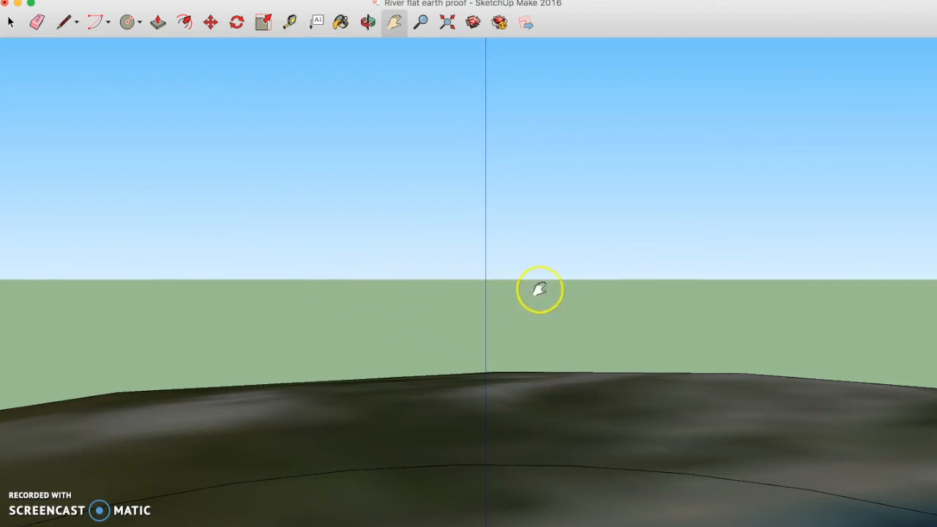
drag(539, 290, 559, 388)
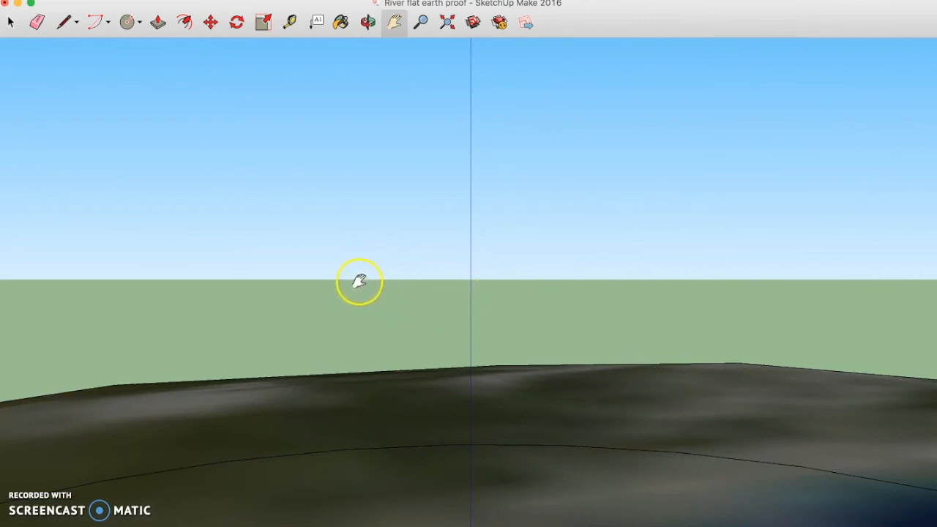
mouse_move(261, 295)
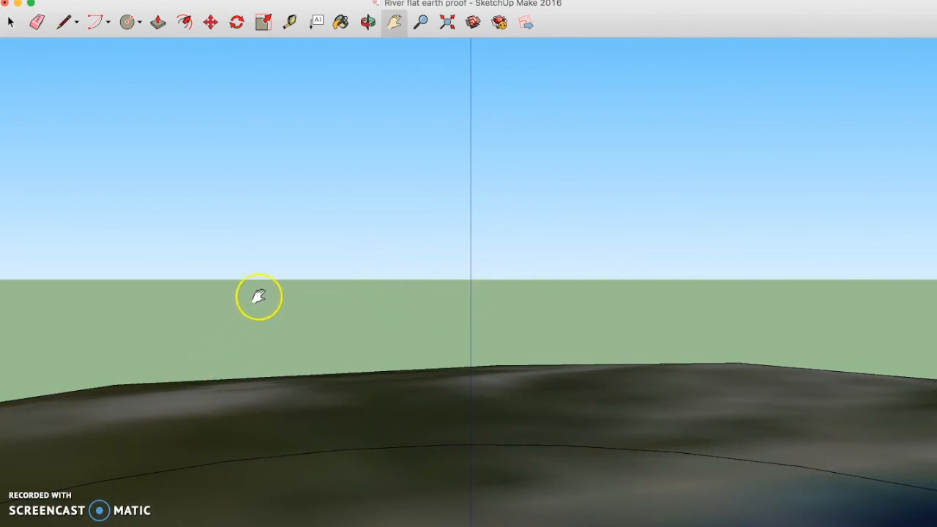